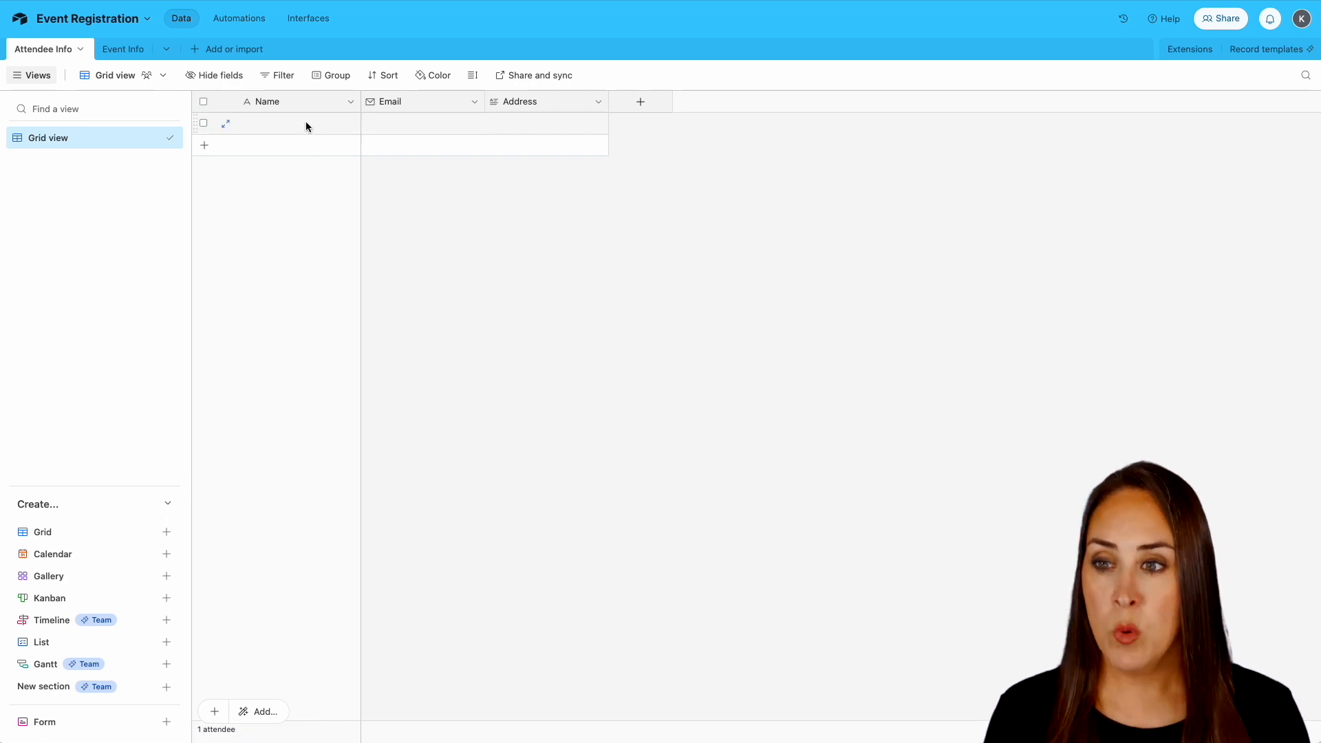
Step: Inspect the Name, Email and Address field settings in Airtable
{"action": "left_click", "coordinate": [266, 101]}
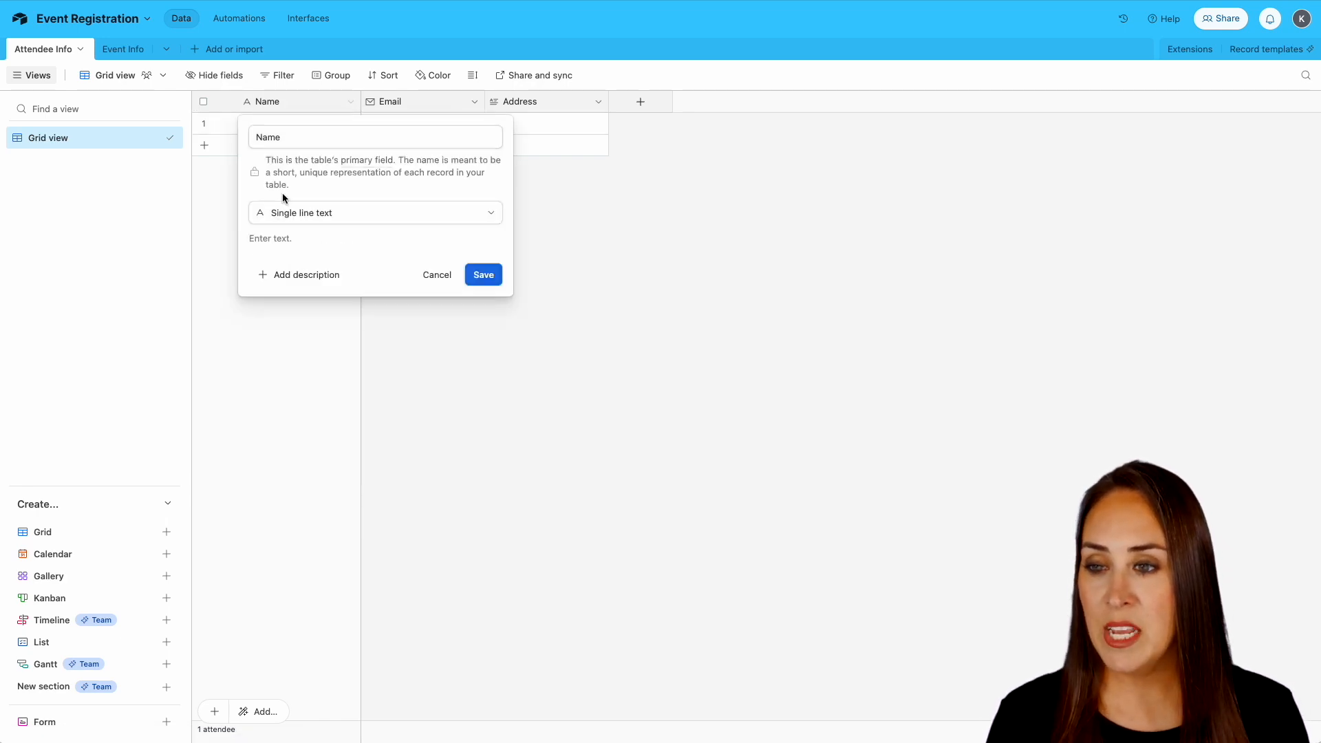
{"action": "left_click", "coordinate": [474, 101]}
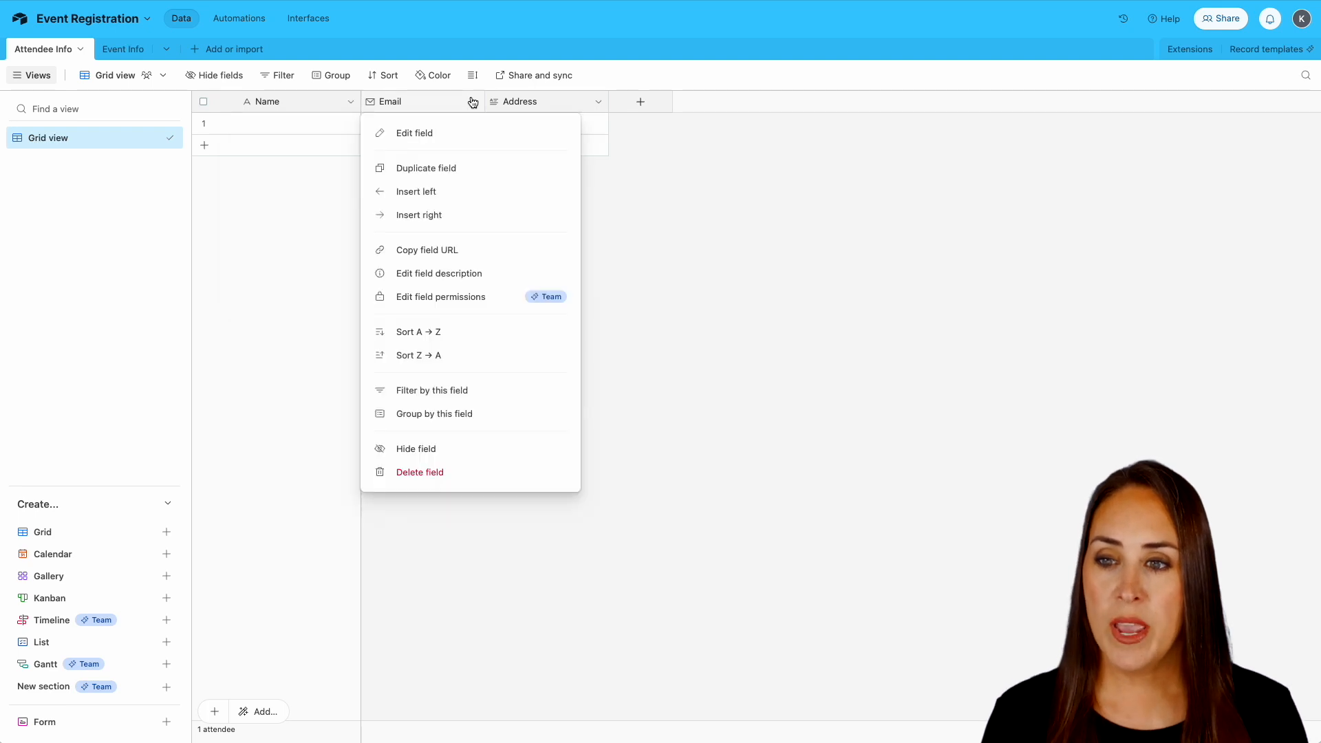
{"action": "left_click", "coordinate": [413, 132]}
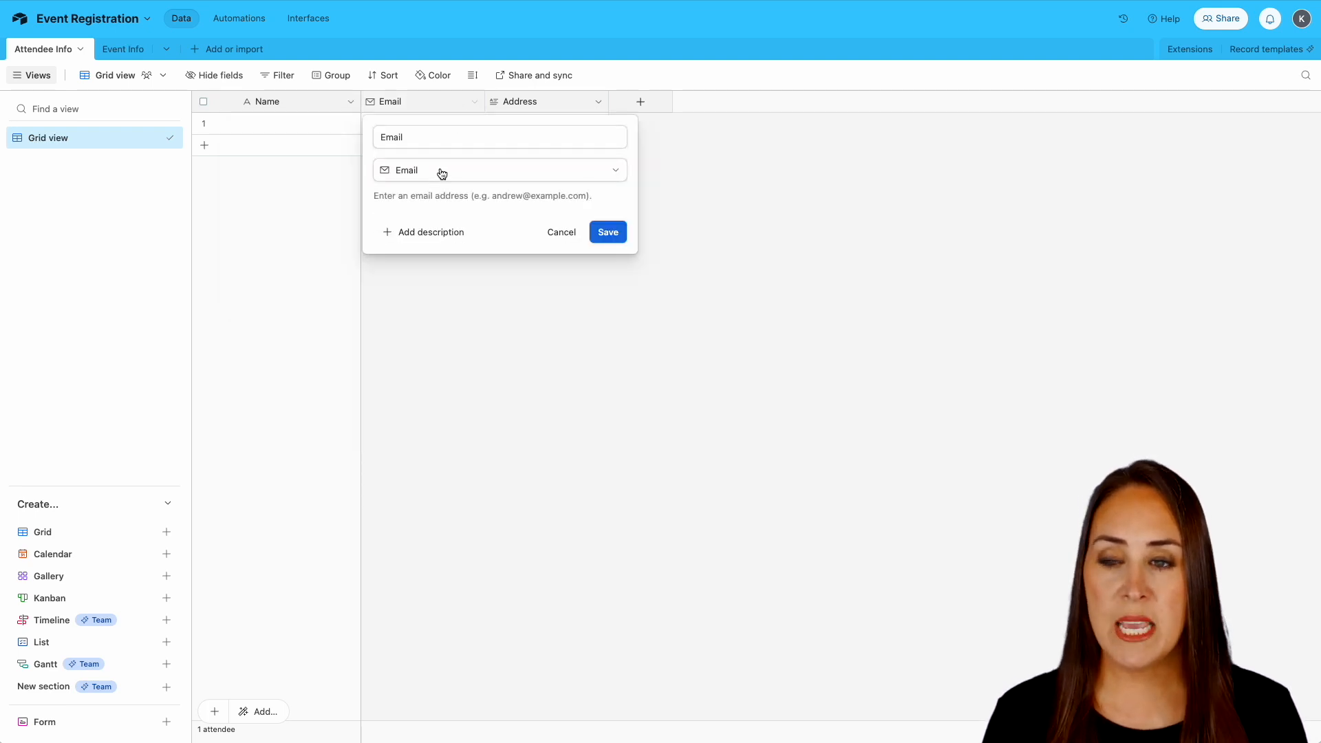
{"action": "left_click", "coordinate": [598, 101]}
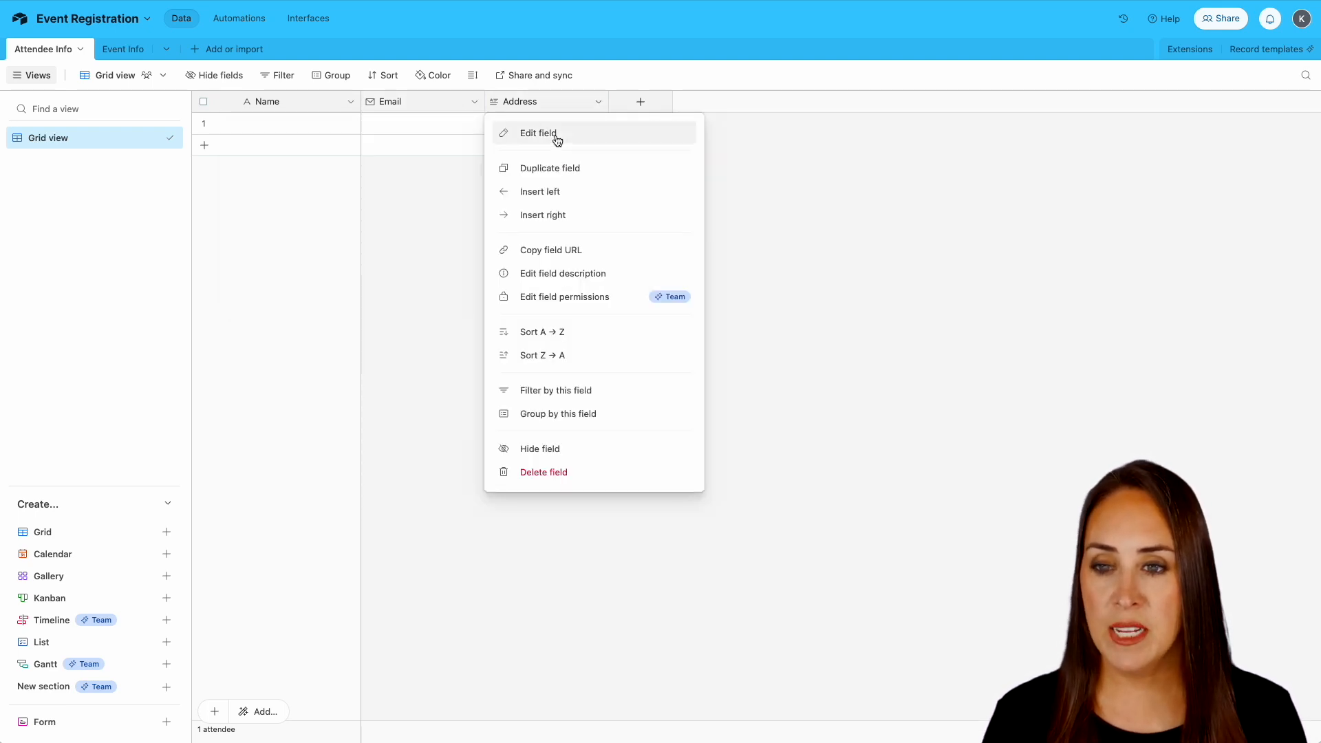
{"action": "left_click", "coordinate": [537, 133]}
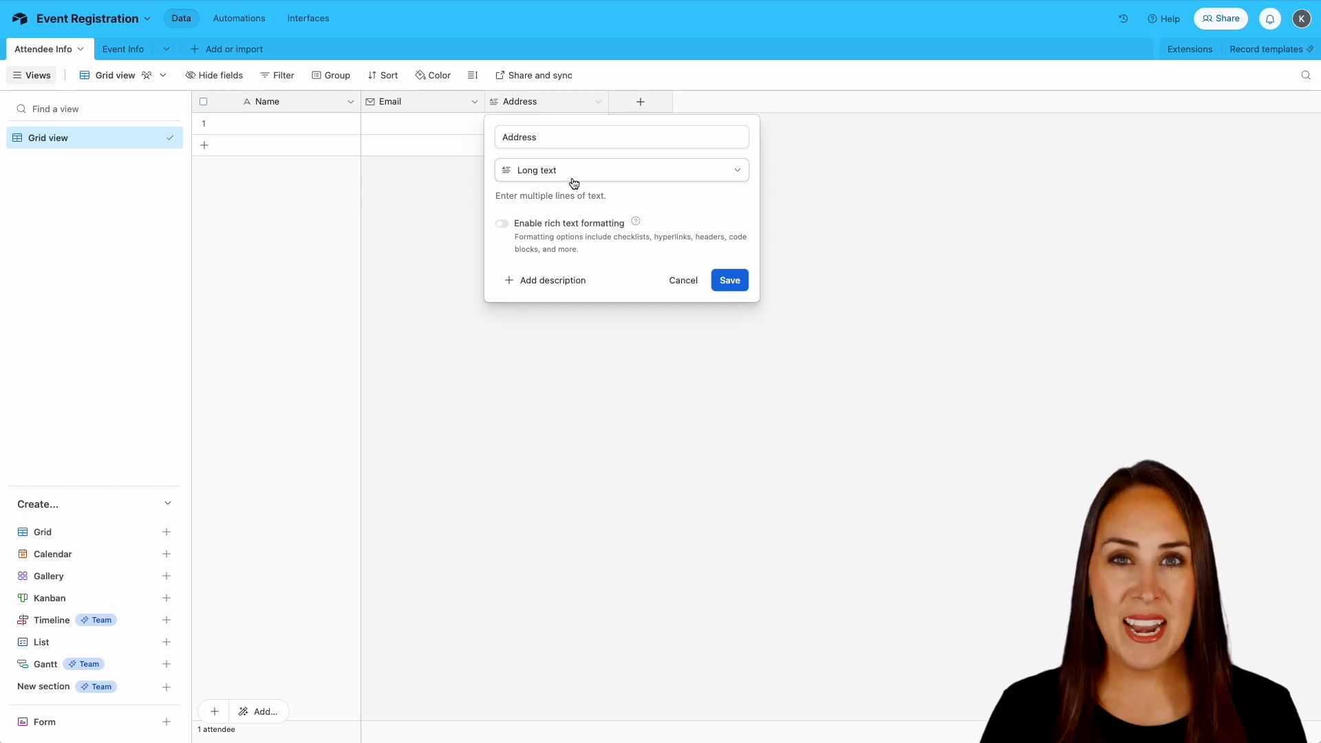
Step: Review the Event Info table's Attending in person? and Sandwich type field settings
{"action": "left_click", "coordinate": [105, 49]}
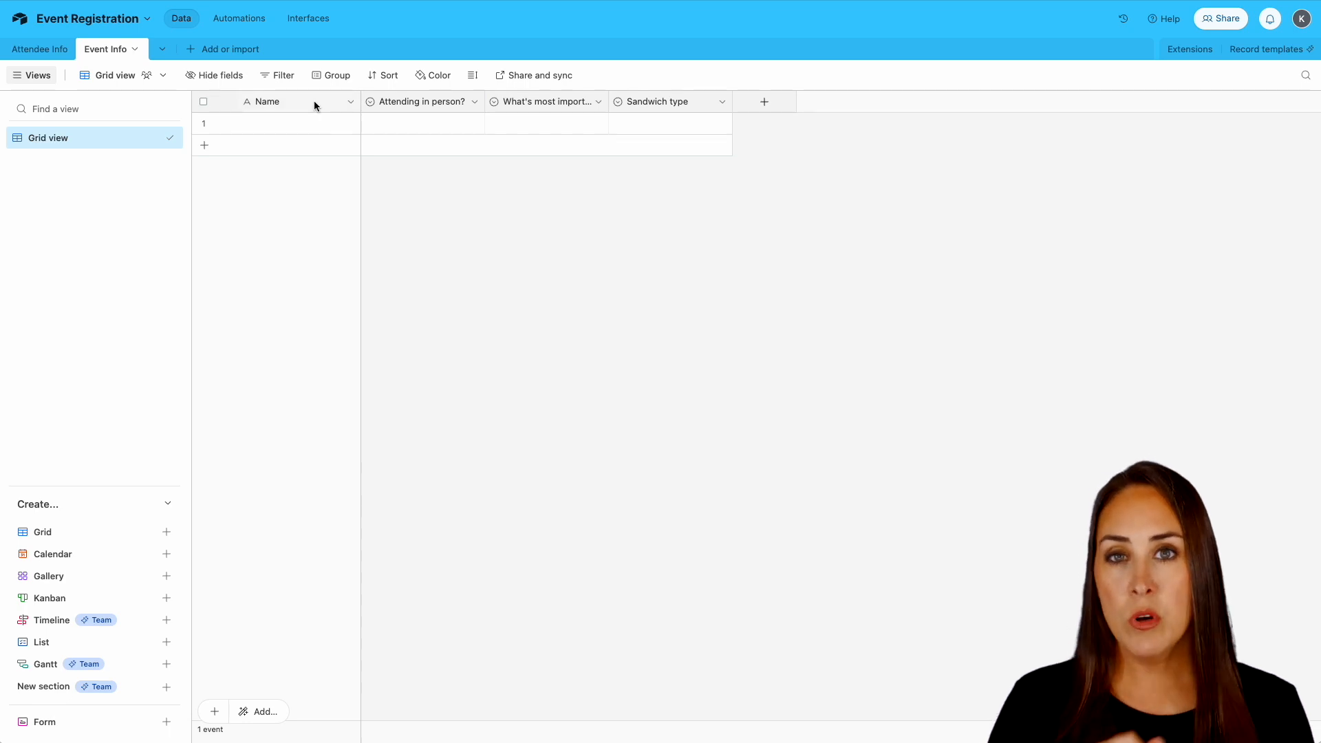
{"action": "mouse_move", "coordinate": [394, 106]}
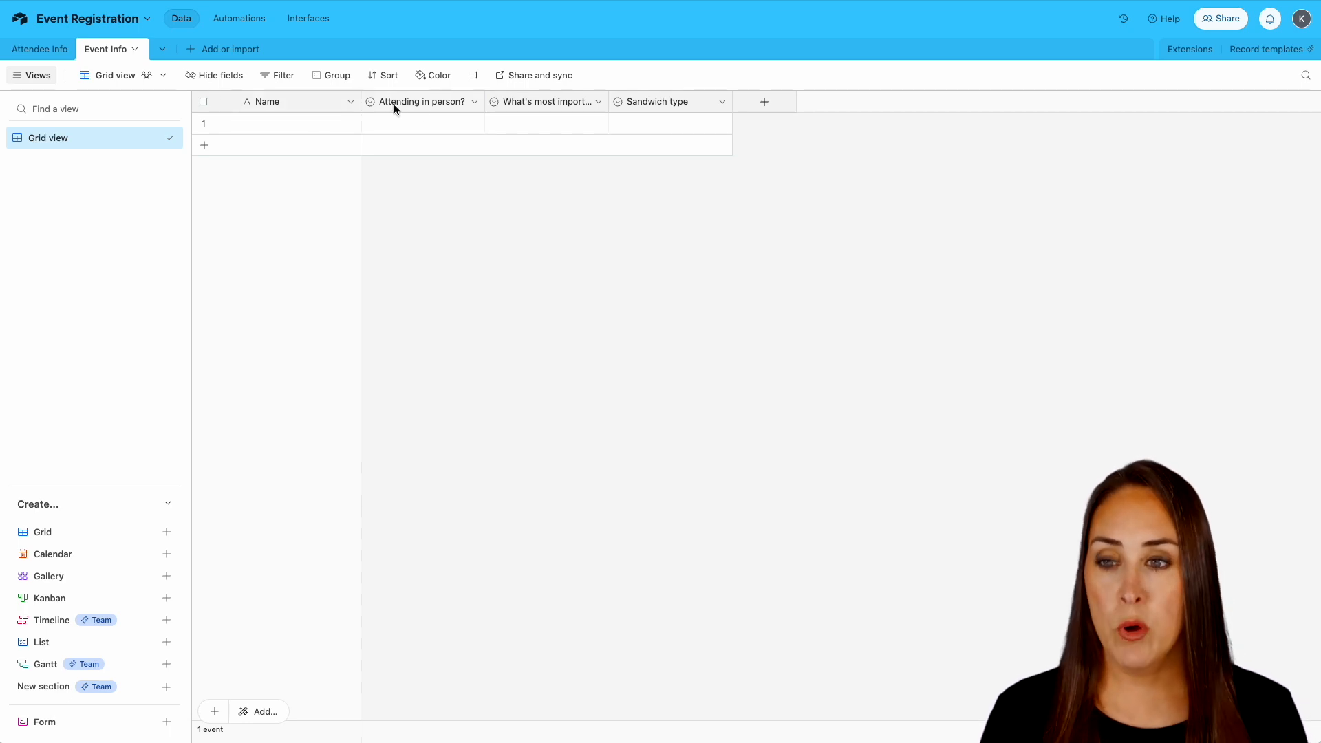
{"action": "mouse_move", "coordinate": [477, 105]}
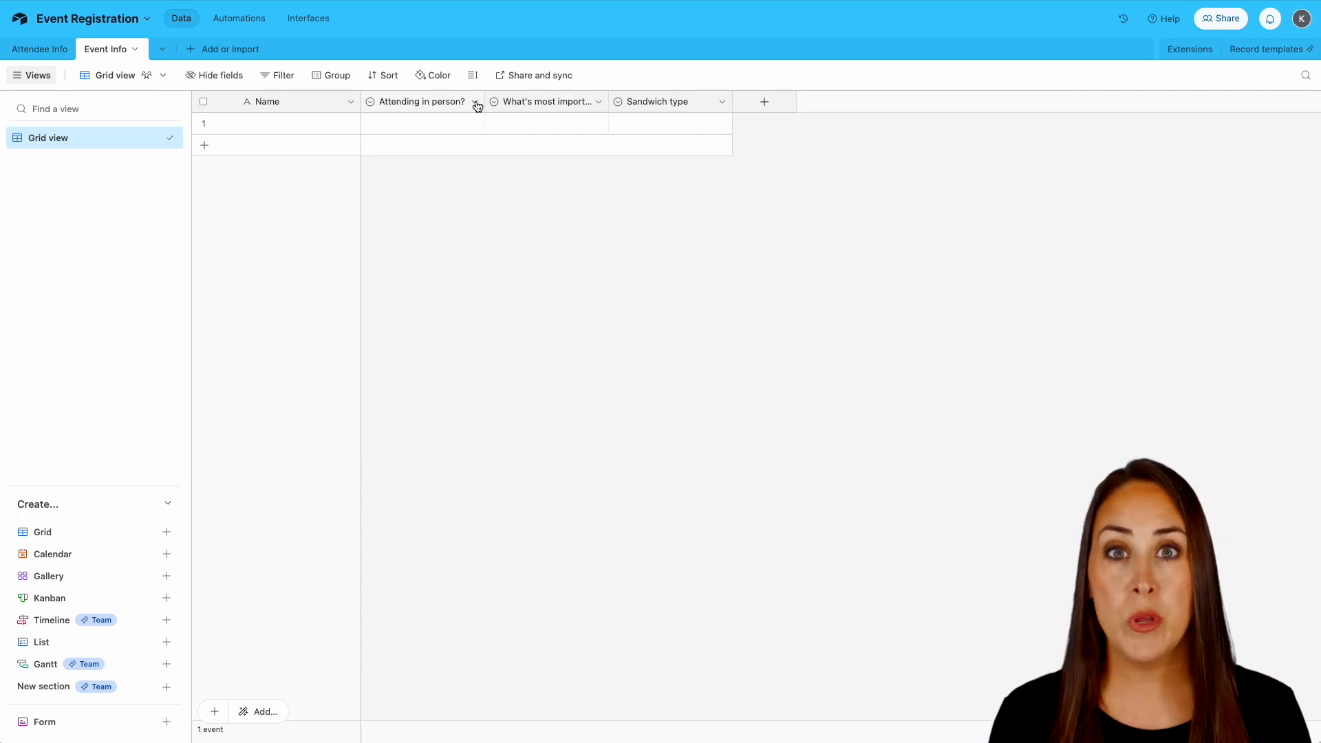
{"action": "left_click", "coordinate": [476, 101]}
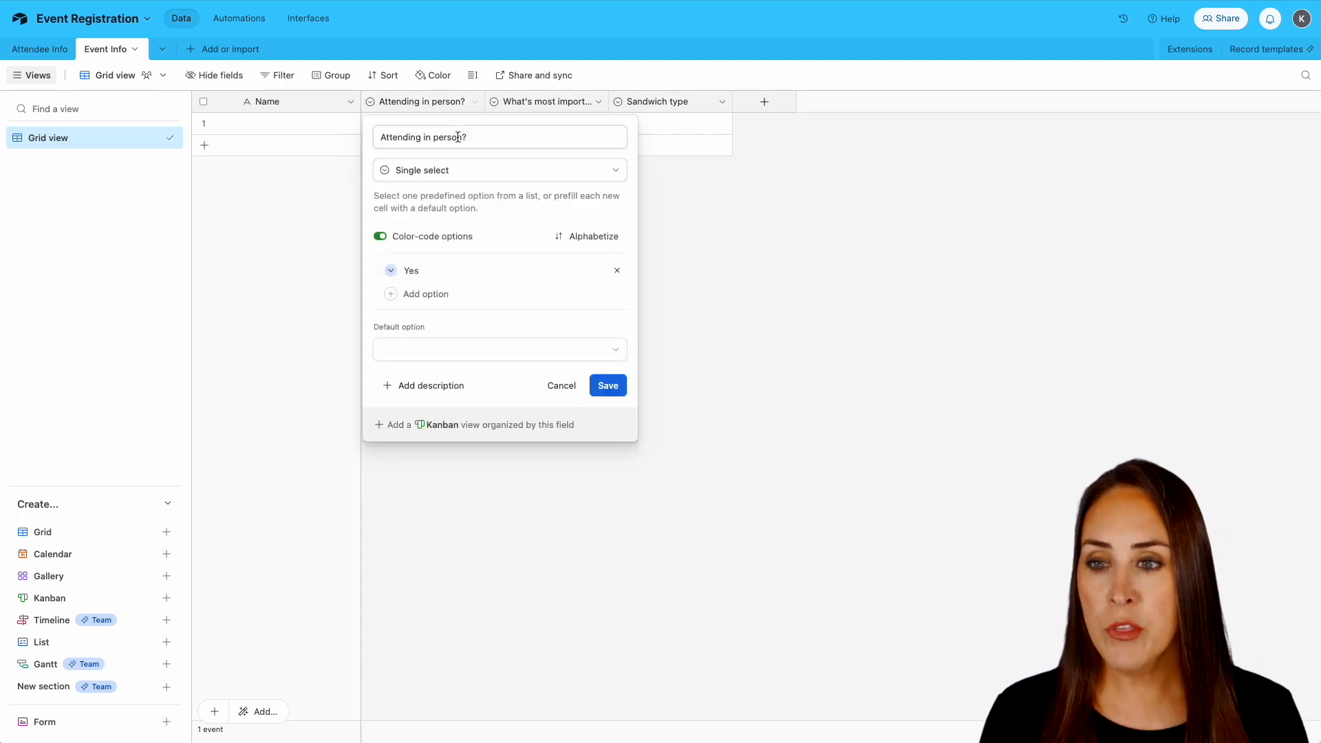
{"action": "mouse_move", "coordinate": [599, 106]}
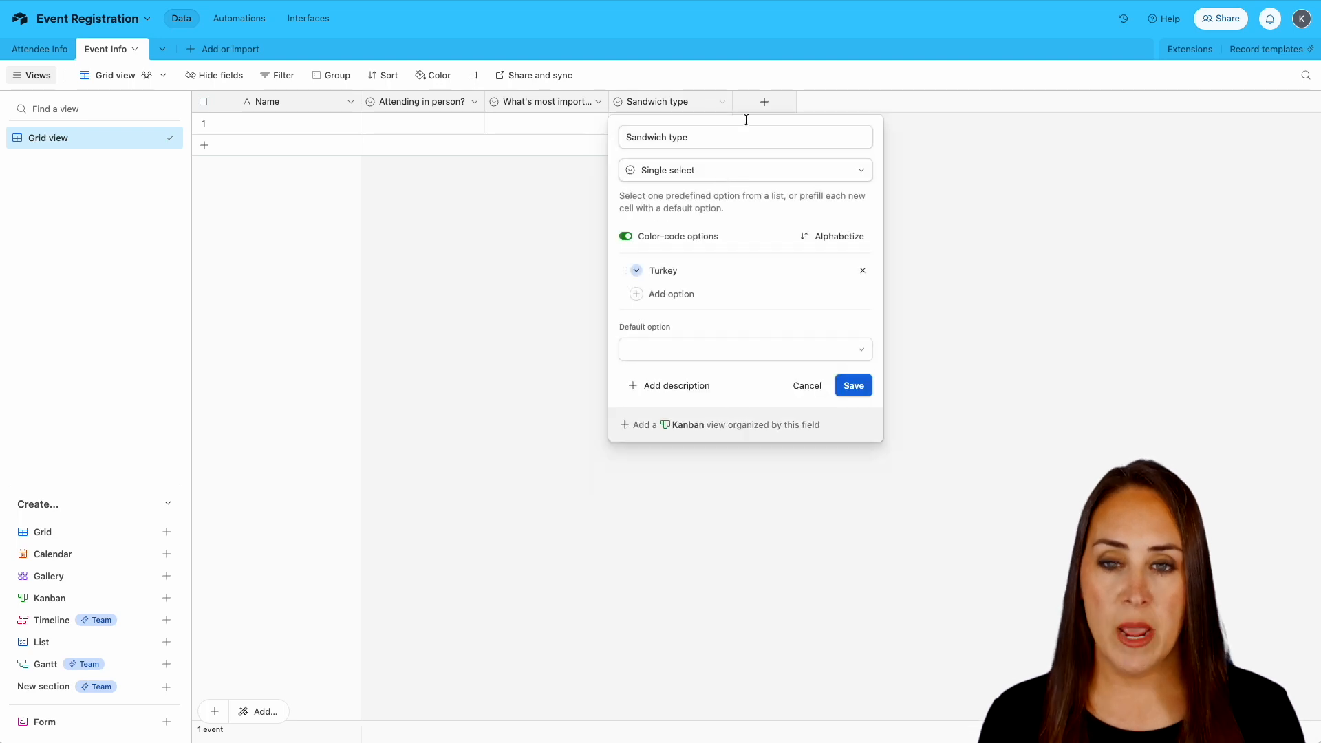
{"action": "left_click", "coordinate": [852, 385]}
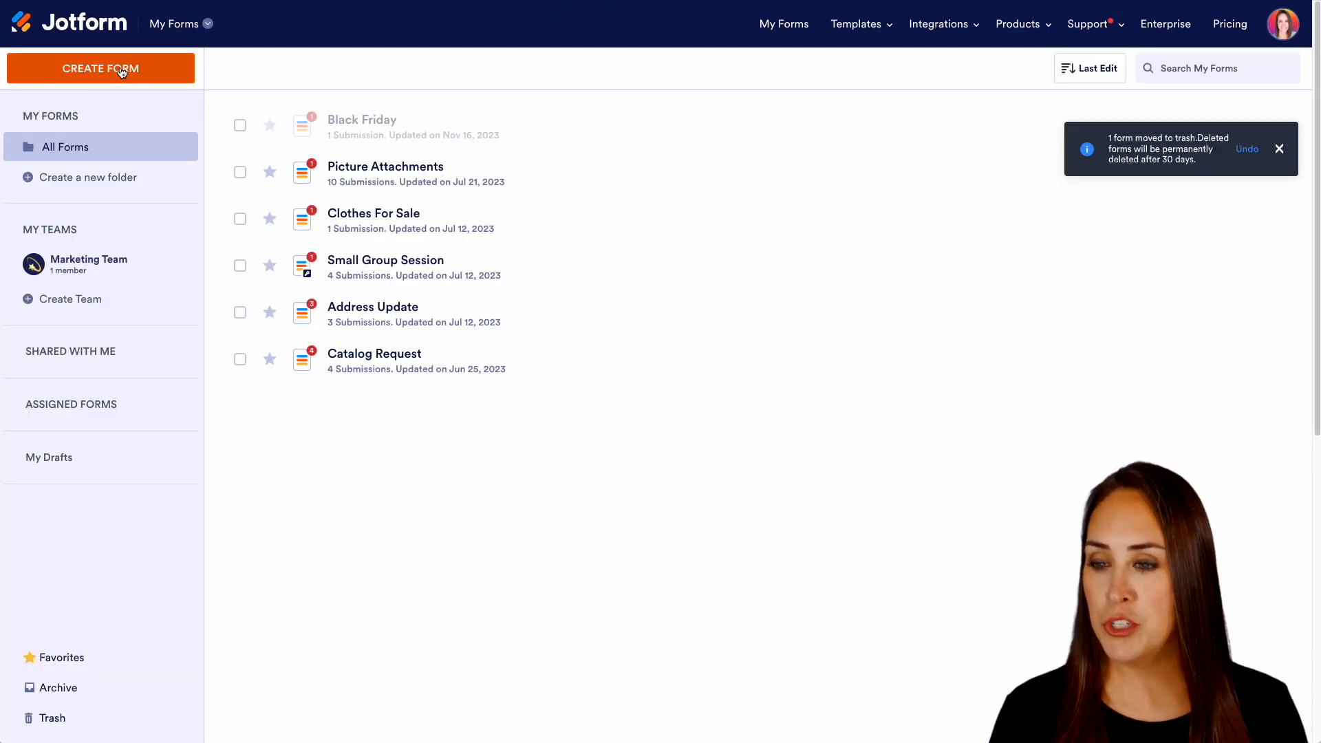
Step: Create a one-page classic form and add Full Name, Email, Address and Single Choice elements
{"action": "left_click", "coordinate": [100, 68]}
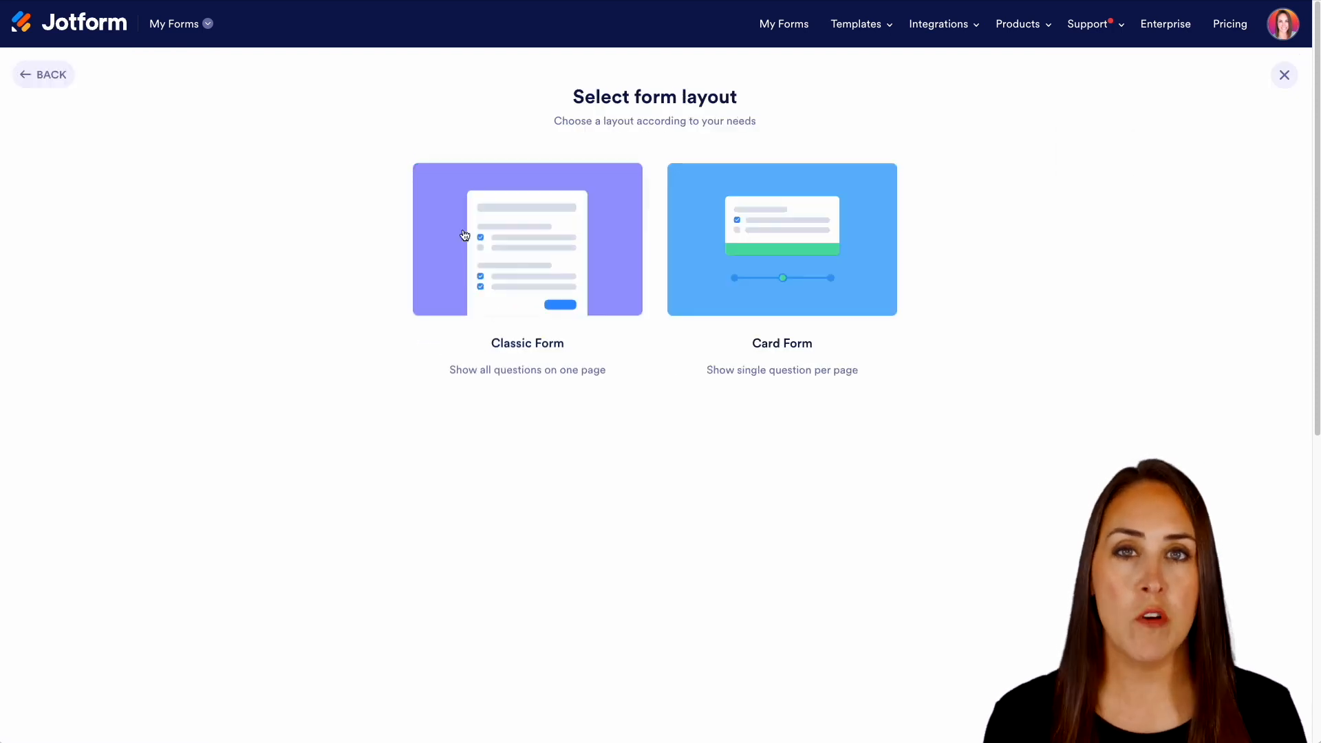
{"action": "left_click", "coordinate": [526, 241]}
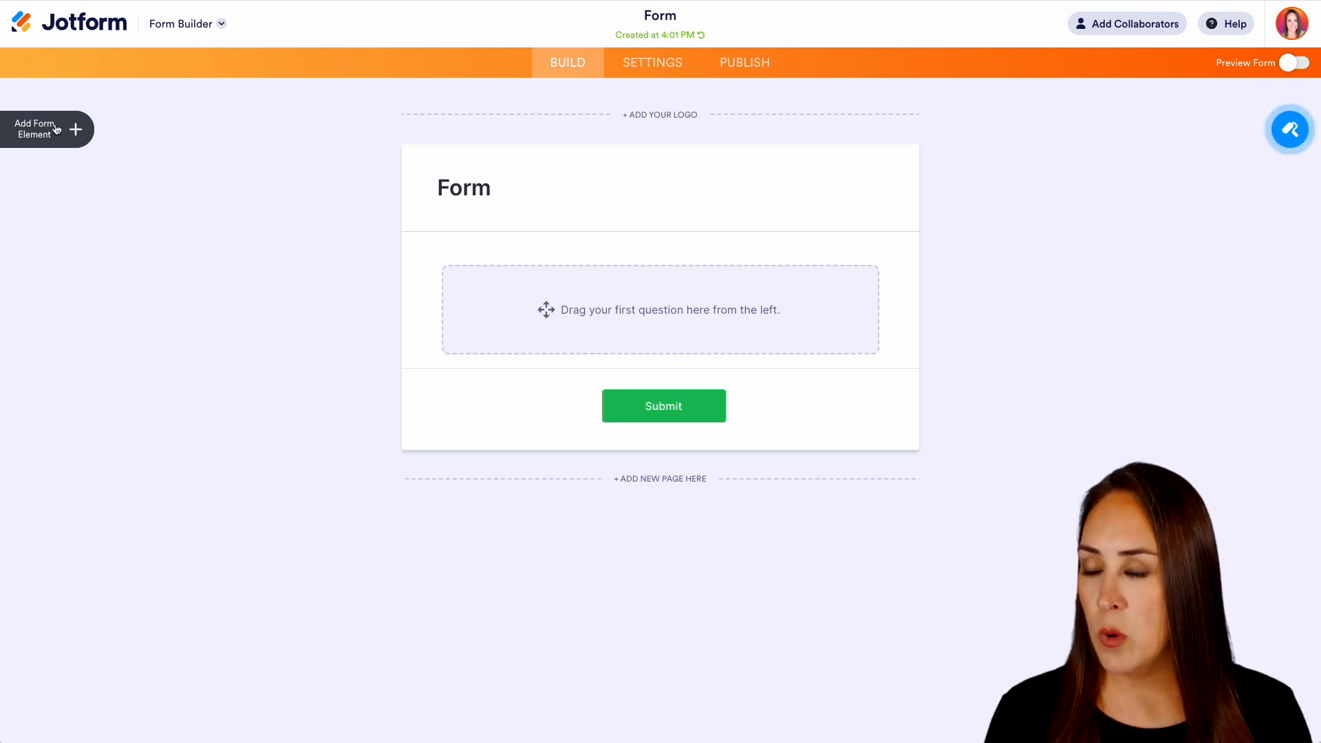
{"action": "left_click", "coordinate": [33, 129]}
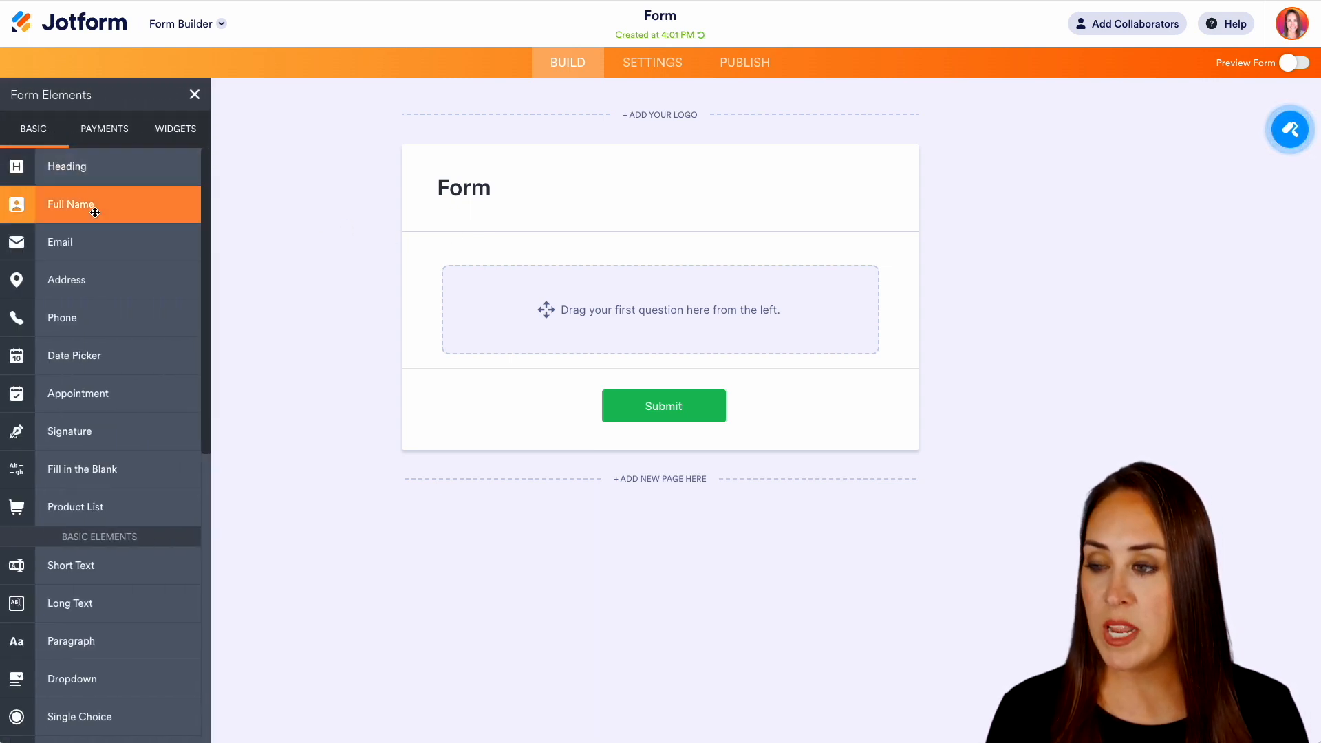
{"action": "left_click", "coordinate": [95, 243]}
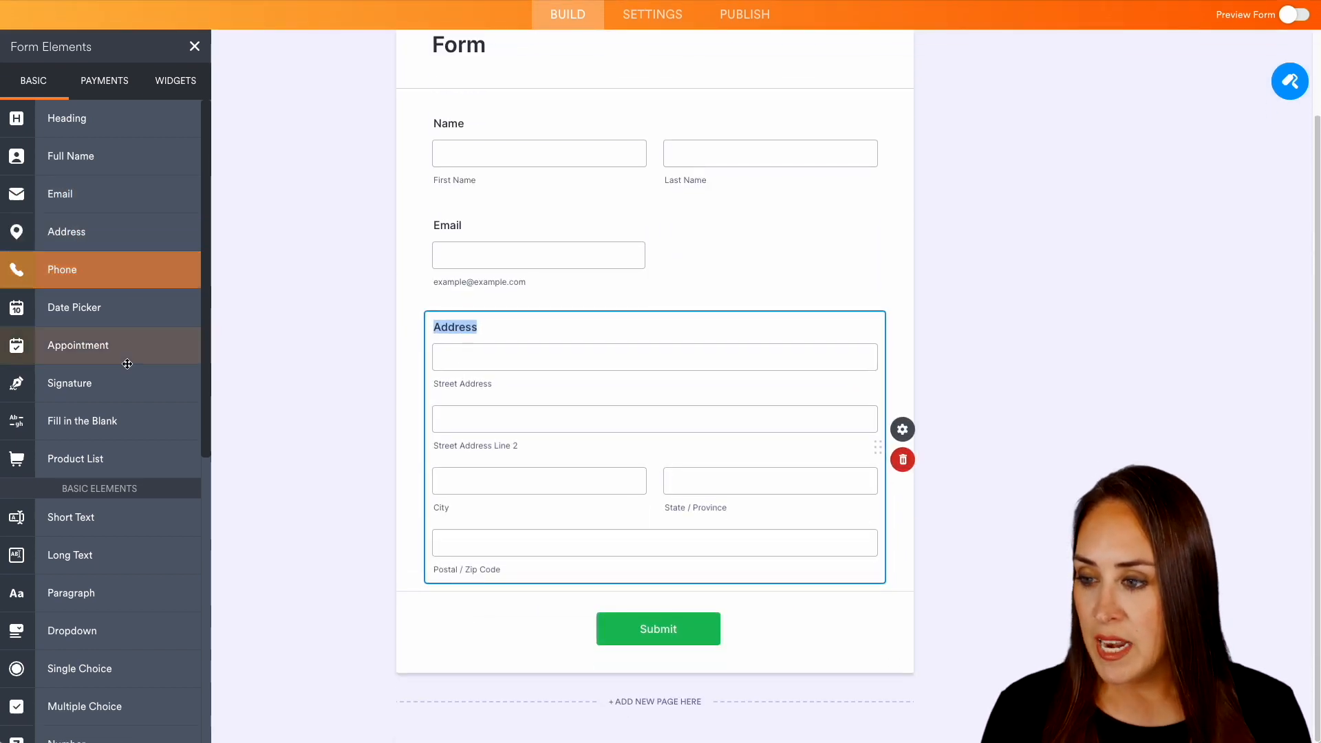
{"action": "scroll", "scroll_direction": "down", "scroll_amount": 3}
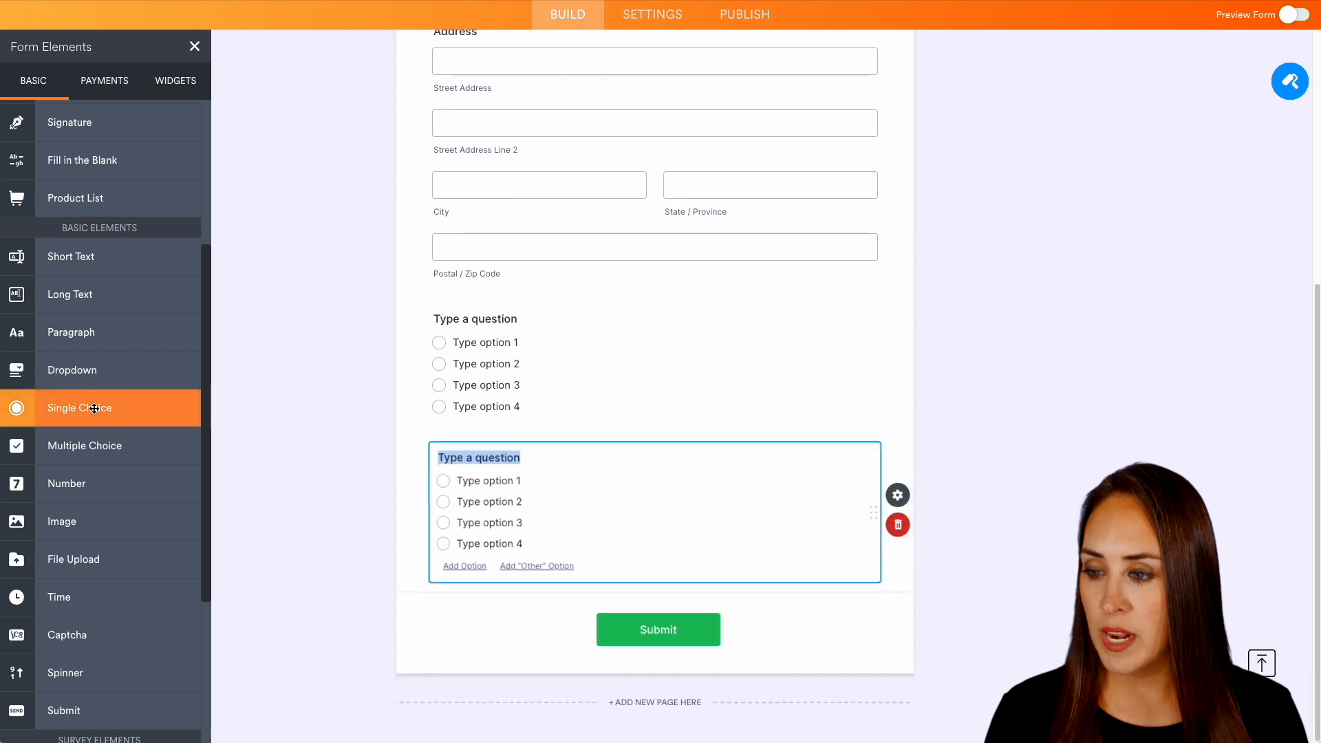
{"action": "scroll", "scroll_direction": "down", "scroll_amount": 3}
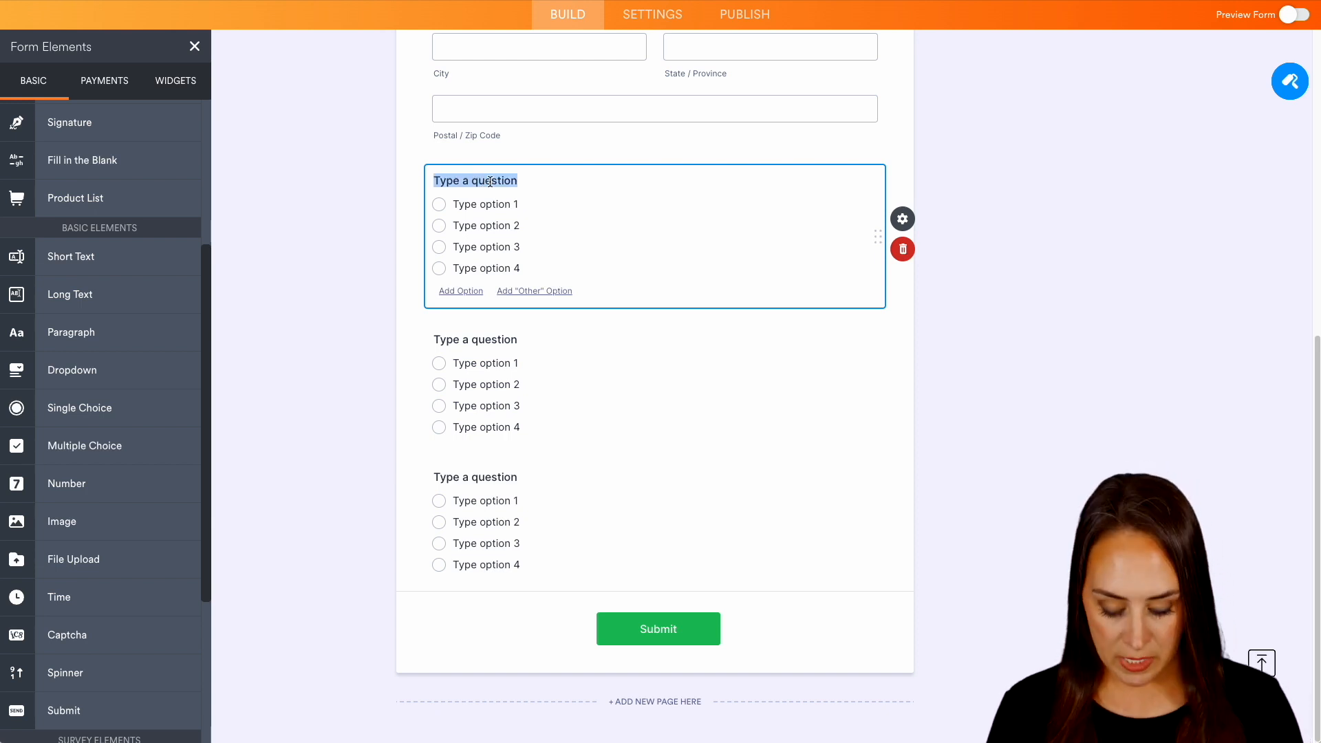
Step: Title the first choice question 'Are you in attending in person?' with Yes, No, Virtually
{"action": "type", "text": "Are"}
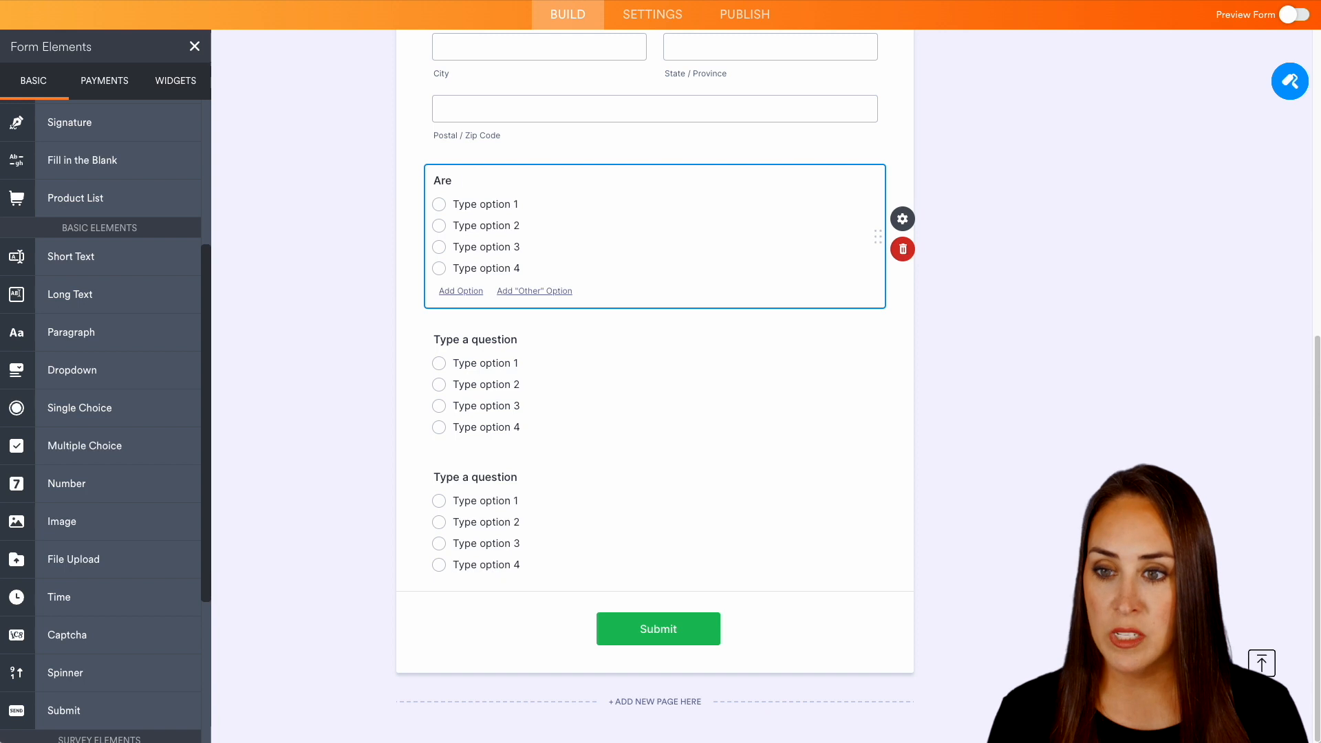
{"action": "left_click", "coordinate": [485, 204]}
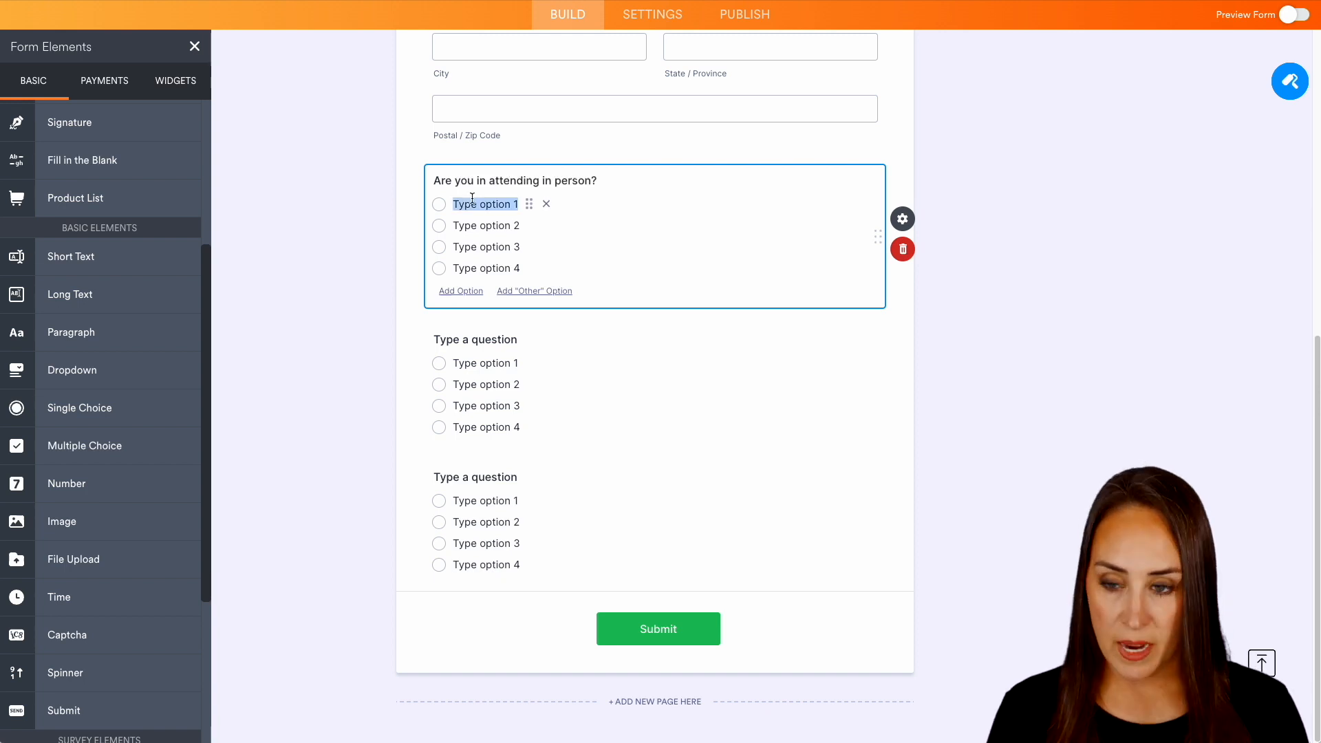
{"action": "type", "text": "Yes"}
{"action": "left_click", "coordinate": [487, 225]}
{"action": "type", "text": "No"}
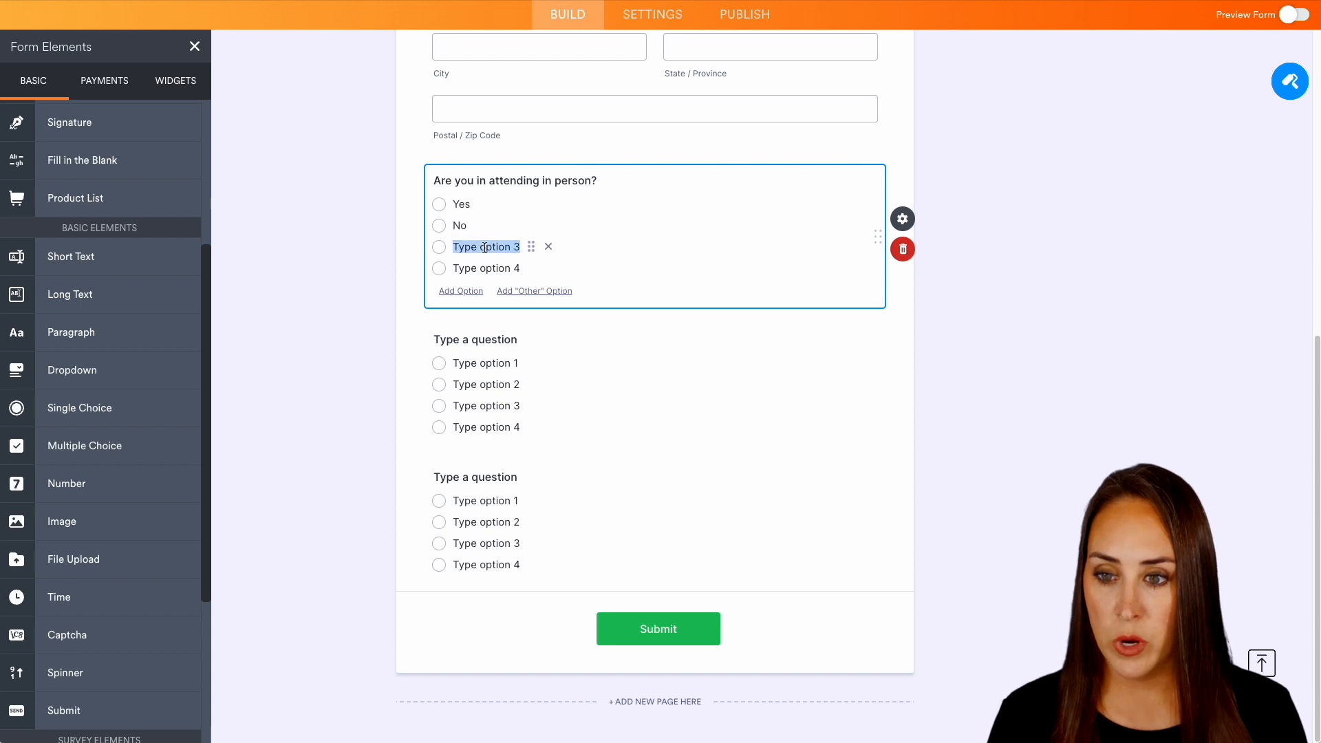
{"action": "type", "text": "Virtually"}
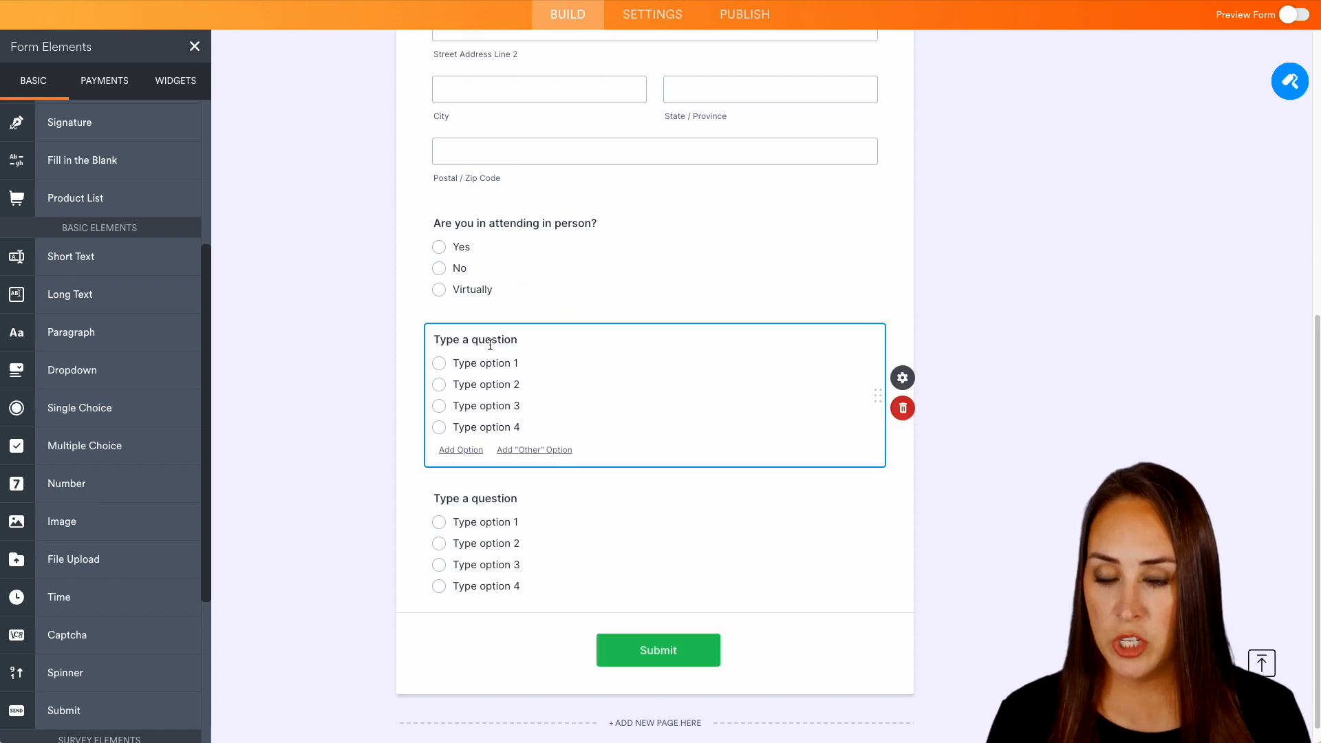
Step: Ask 'What topics are most important to you?' with Personal development, Sales, Onboarding, Coaching
{"action": "double_click", "coordinate": [474, 338]}
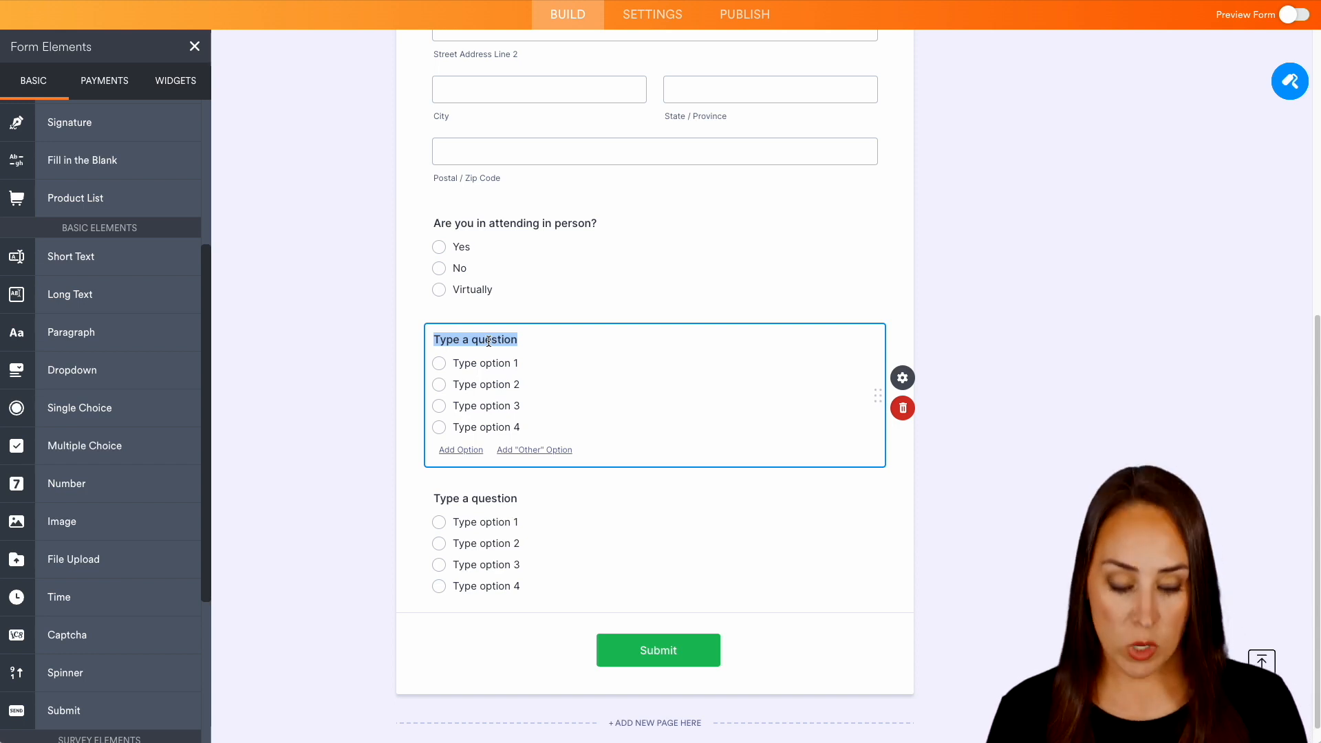
{"action": "type", "text": "What topics are most important to you?"}
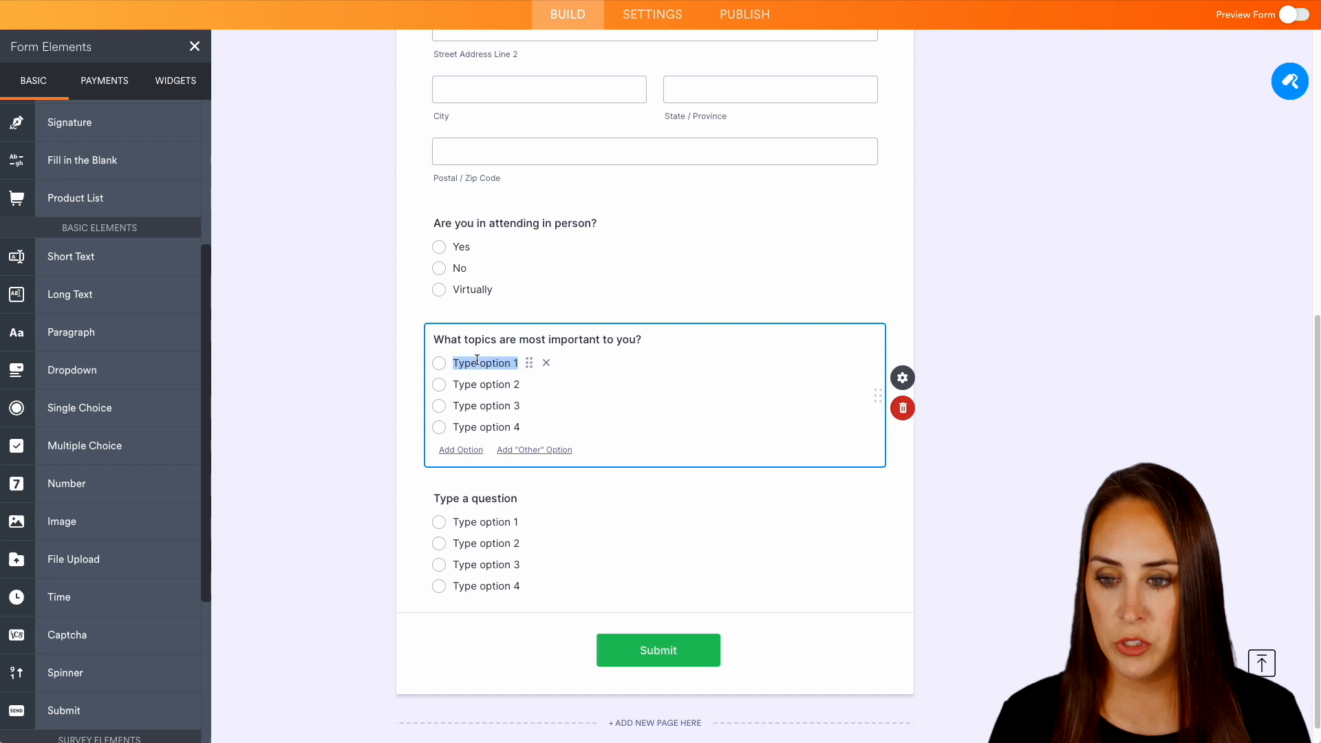
{"action": "type", "text": "Personal development"}
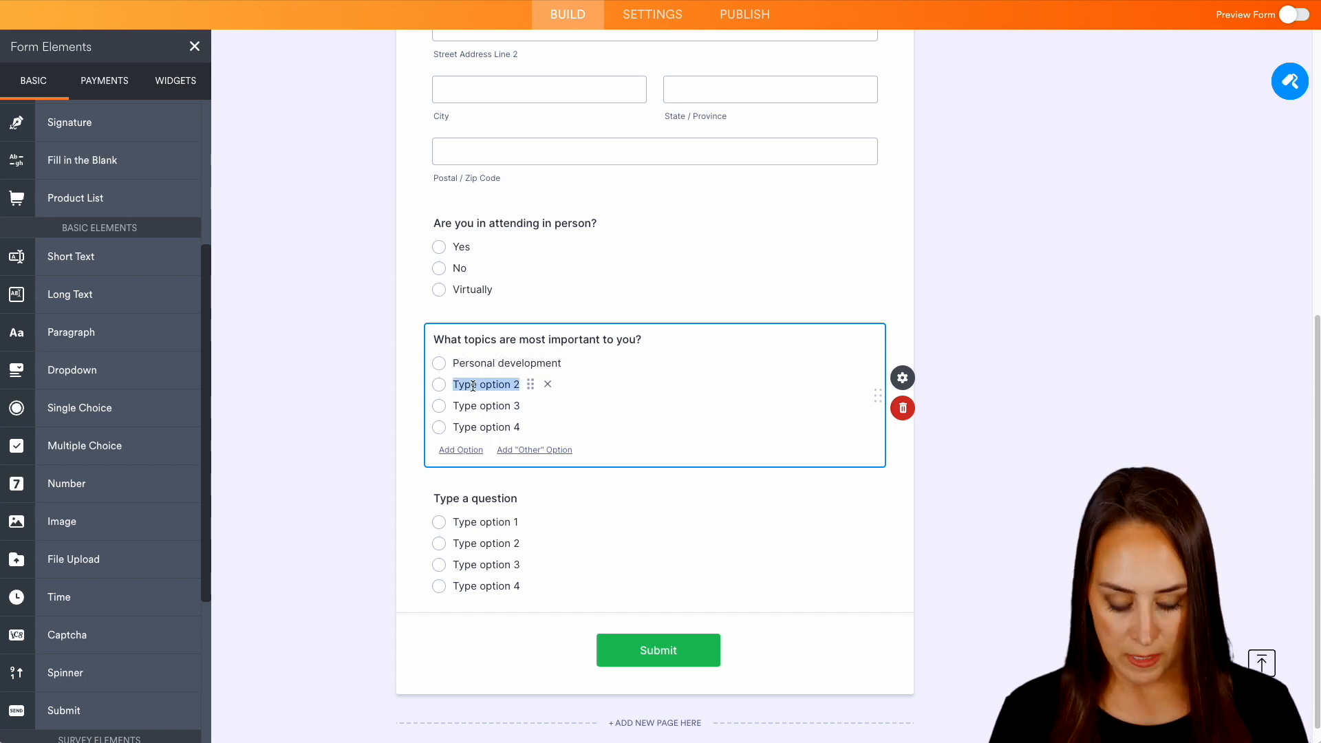
{"action": "type", "text": "Sales"}
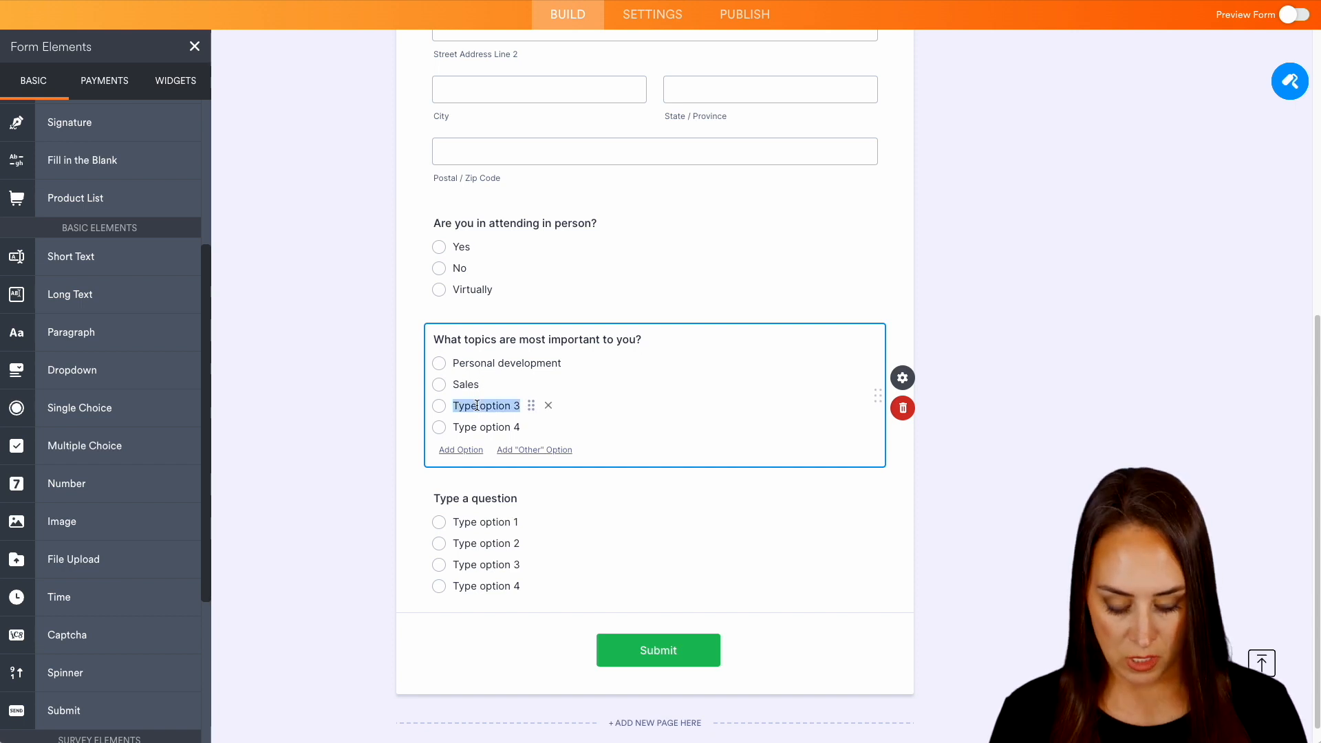
{"action": "type", "text": "Onboarding"}
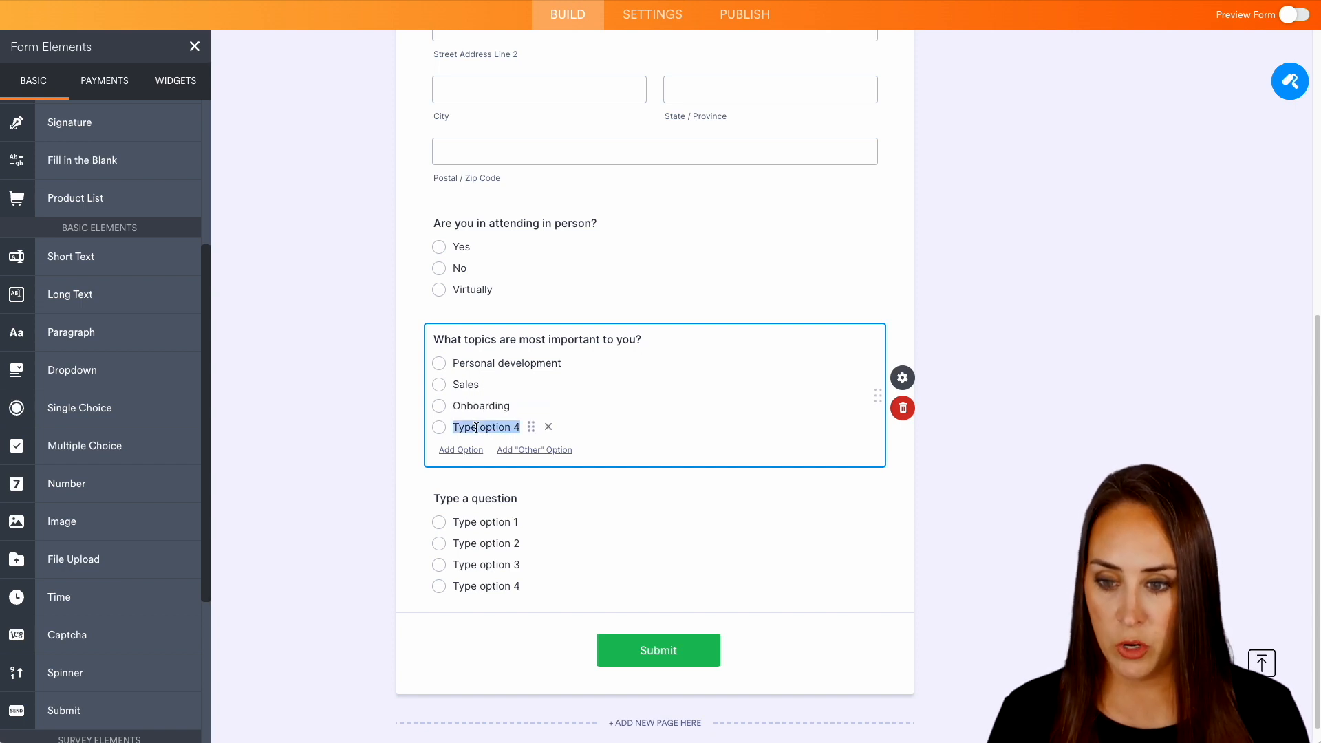
{"action": "type", "text": "Coaching"}
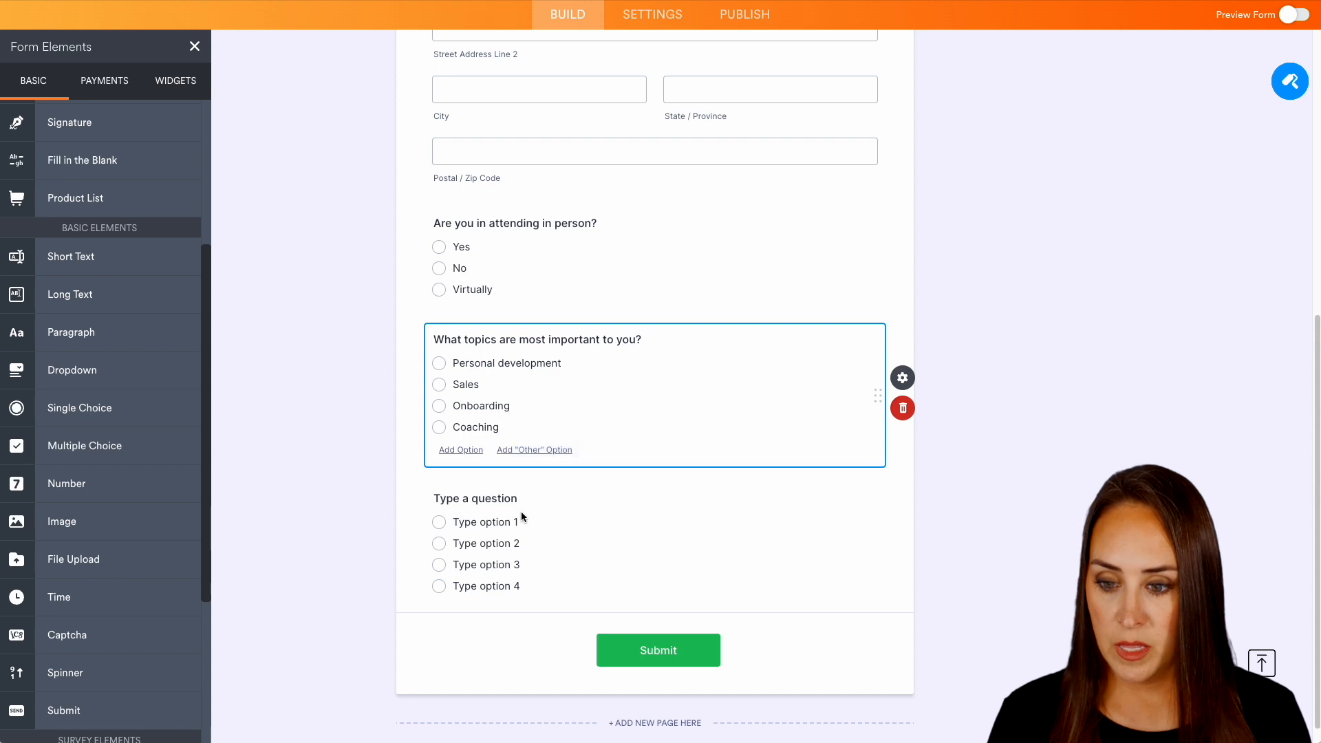
{"action": "type", "text": "Sand"}
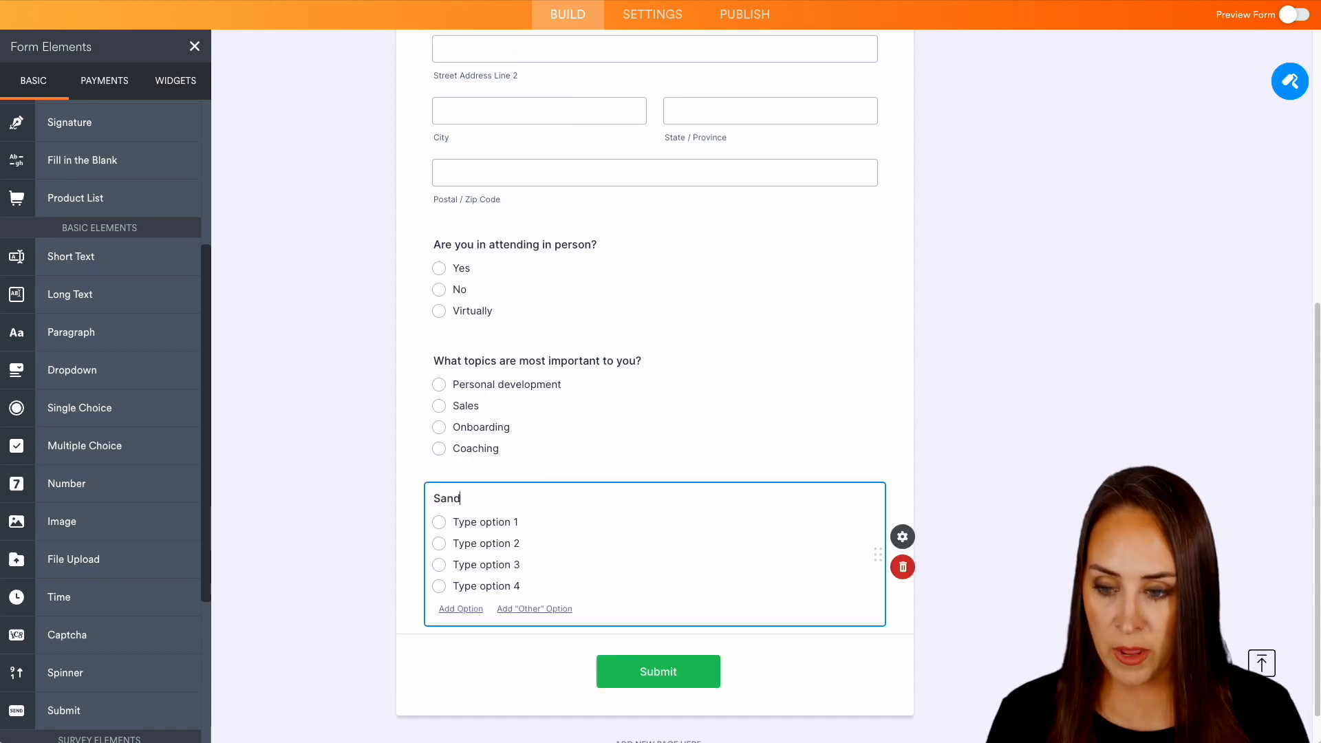
Step: Title the third question 'Sandwich type' with options Turkey, Ham, No thanks, I'm virtual
{"action": "type", "text": "wich type"}
{"action": "left_click", "coordinate": [545, 522]}
{"action": "type", "text": "Tur"}
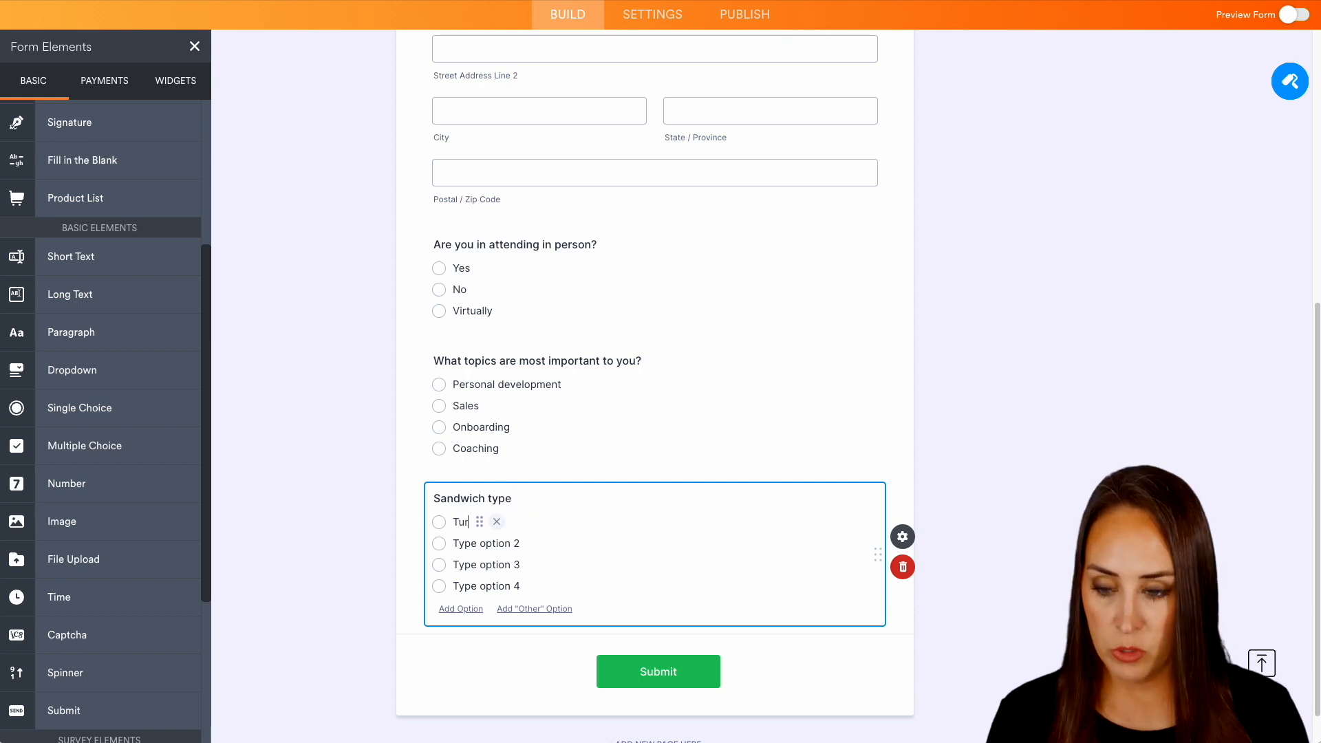
{"action": "type", "text": "Ham"}
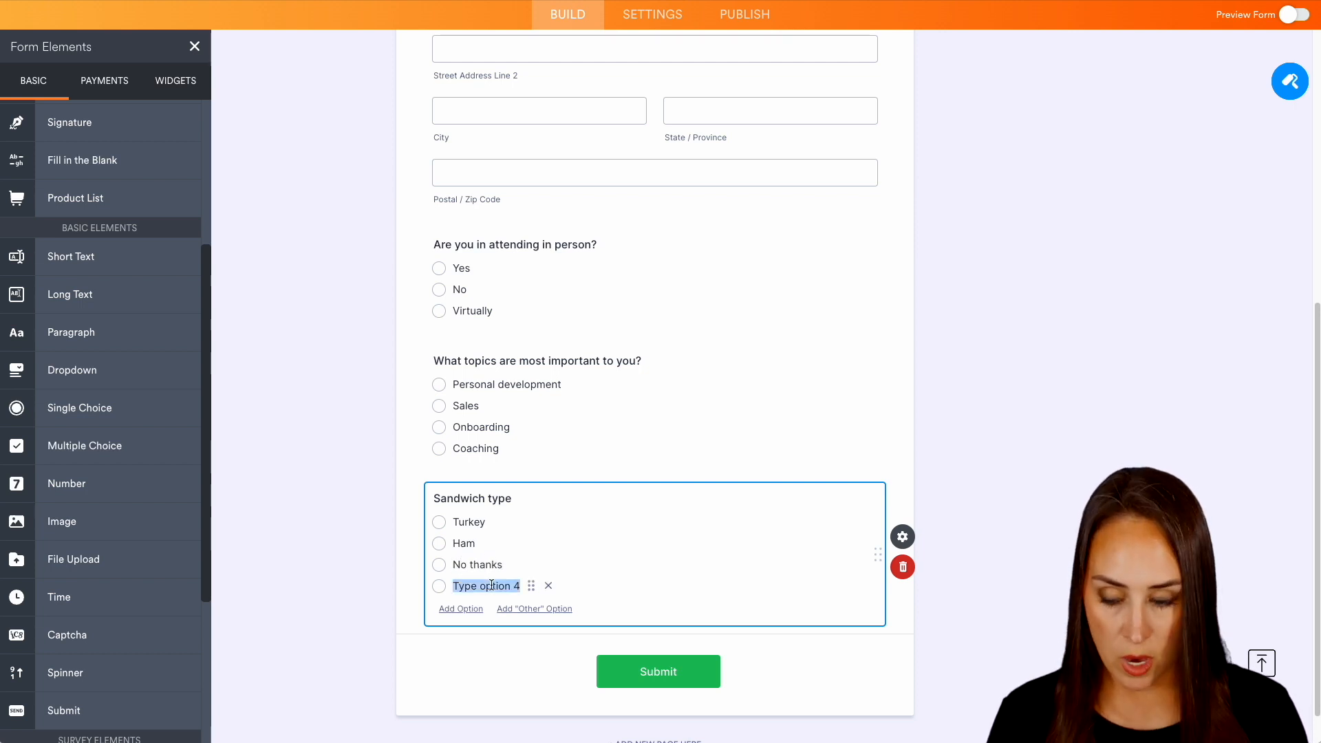
{"action": "type", "text": "I'm virtual"}
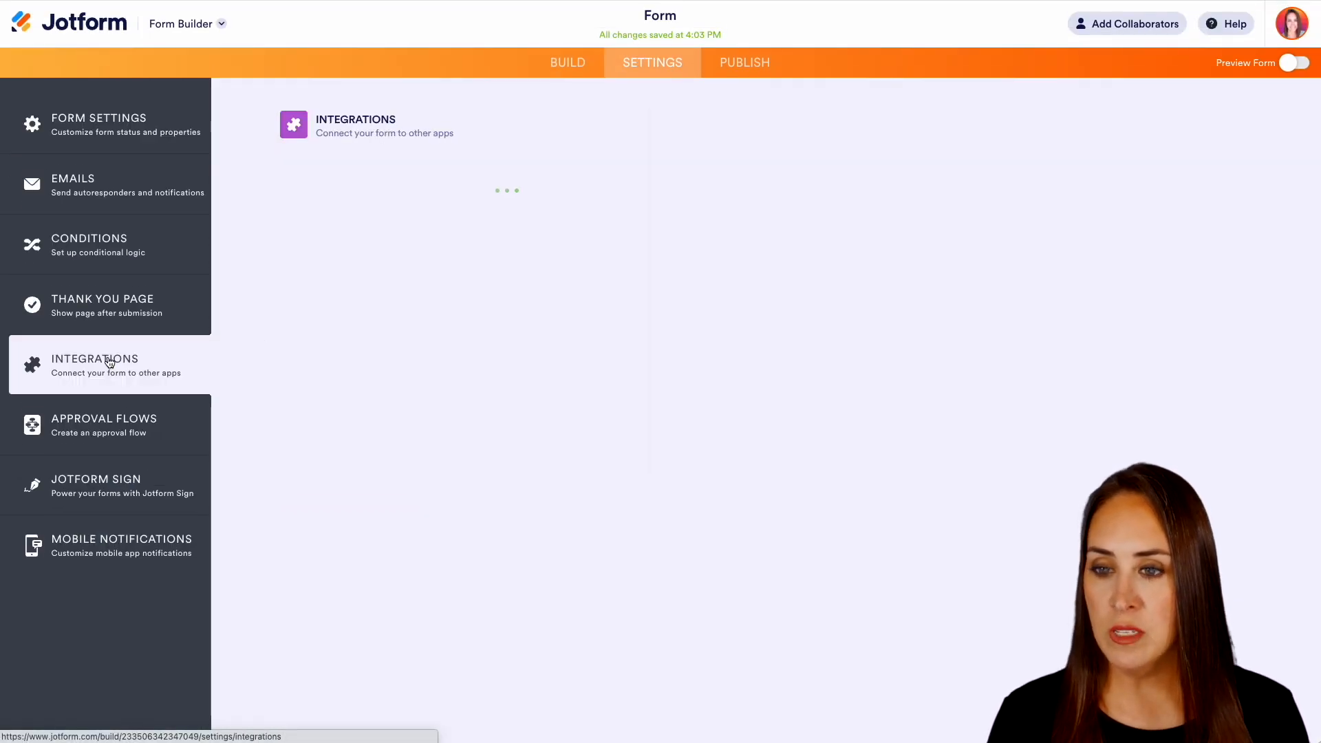
Step: Find Airtable among the form's integrations and choose the connected Airtable account
{"action": "type", "text": "a"}
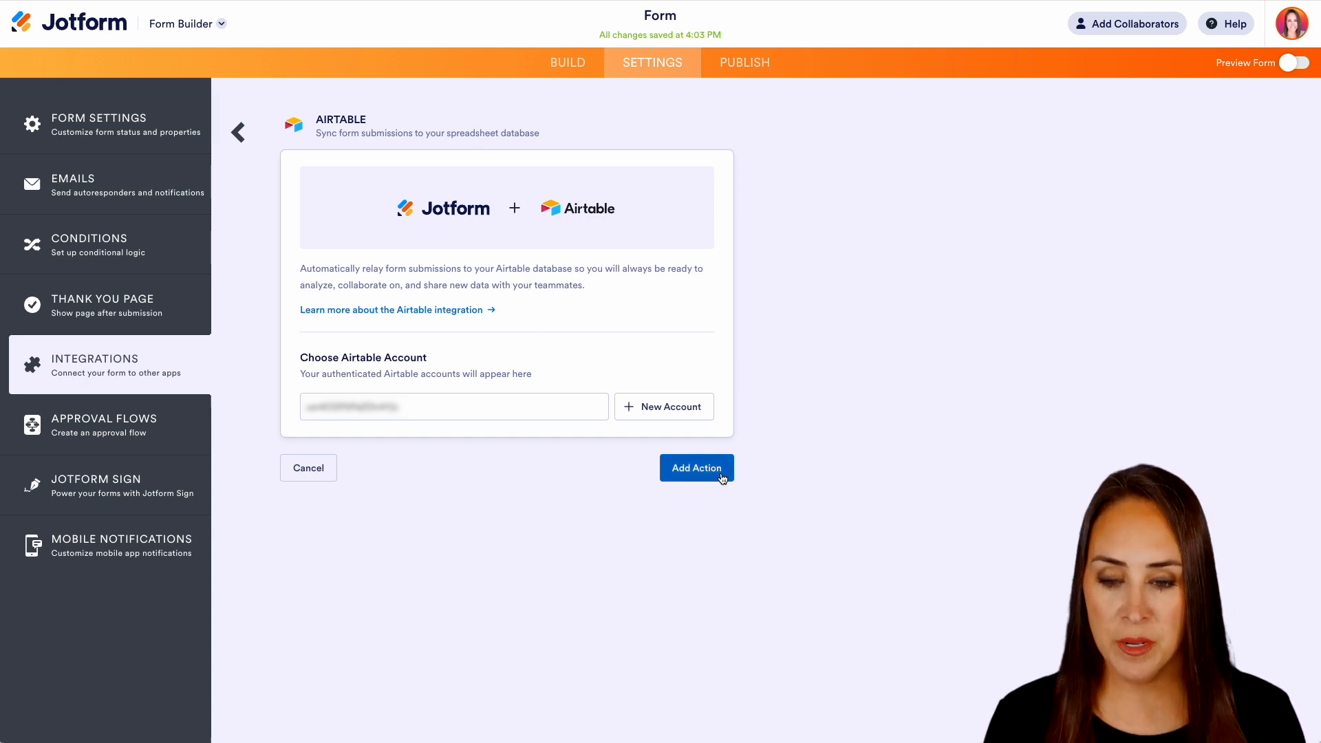
Step: Add an action sending Name, Email and Address to Event Registration's Attendee Info table
{"action": "left_click", "coordinate": [696, 468]}
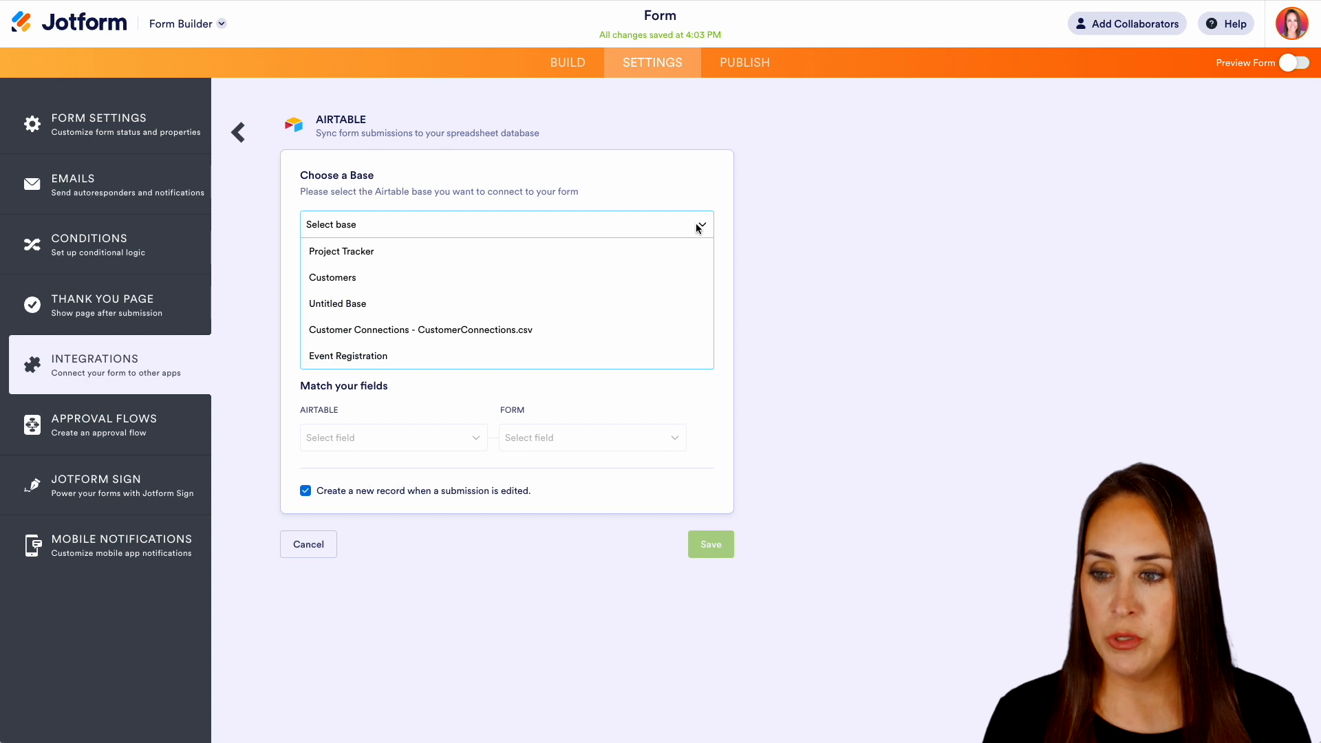
{"action": "left_click", "coordinate": [347, 355]}
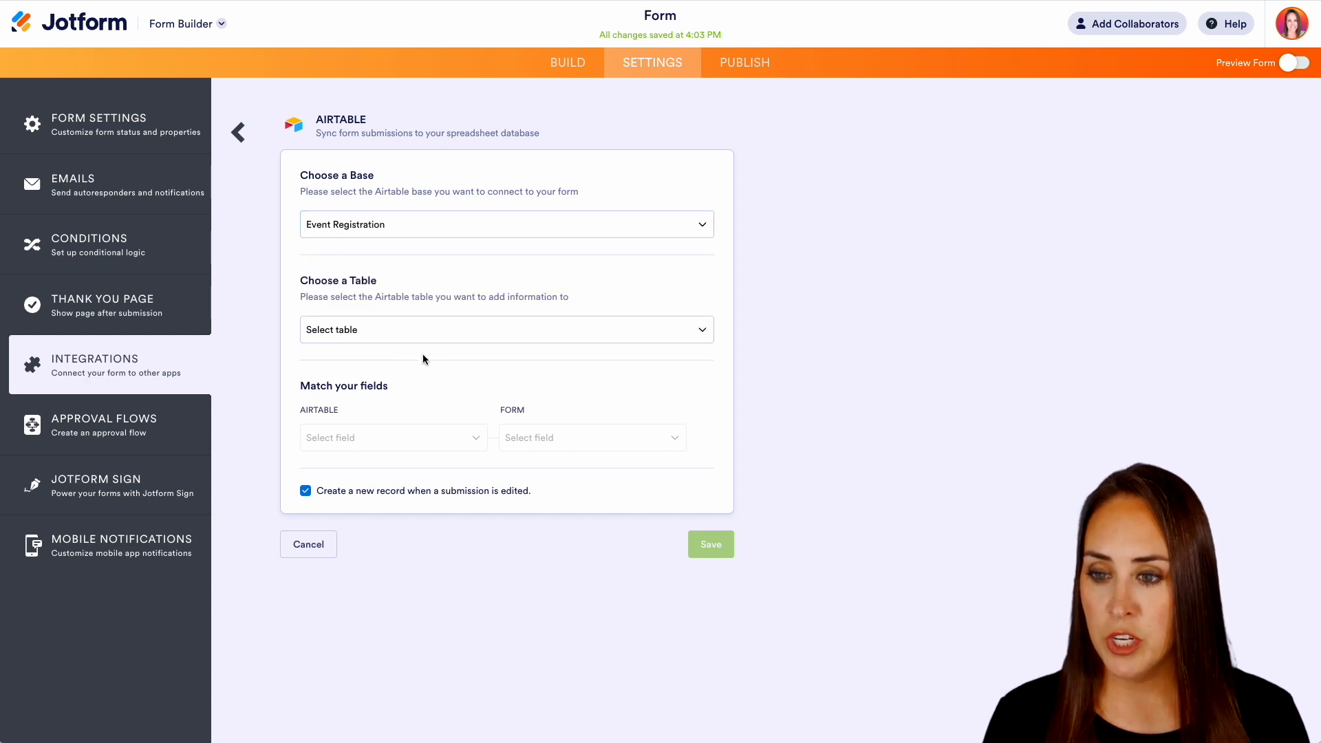
{"action": "left_click", "coordinate": [506, 329]}
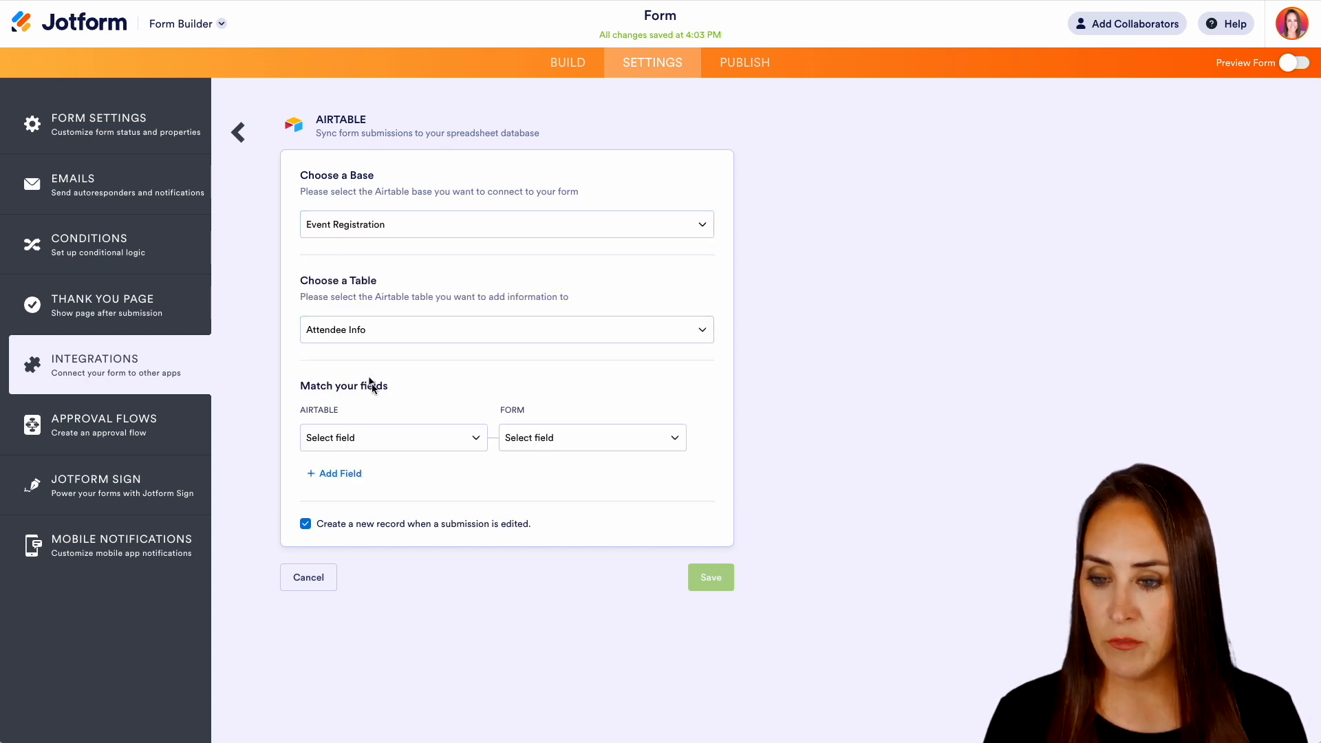
{"action": "left_click", "coordinate": [591, 438]}
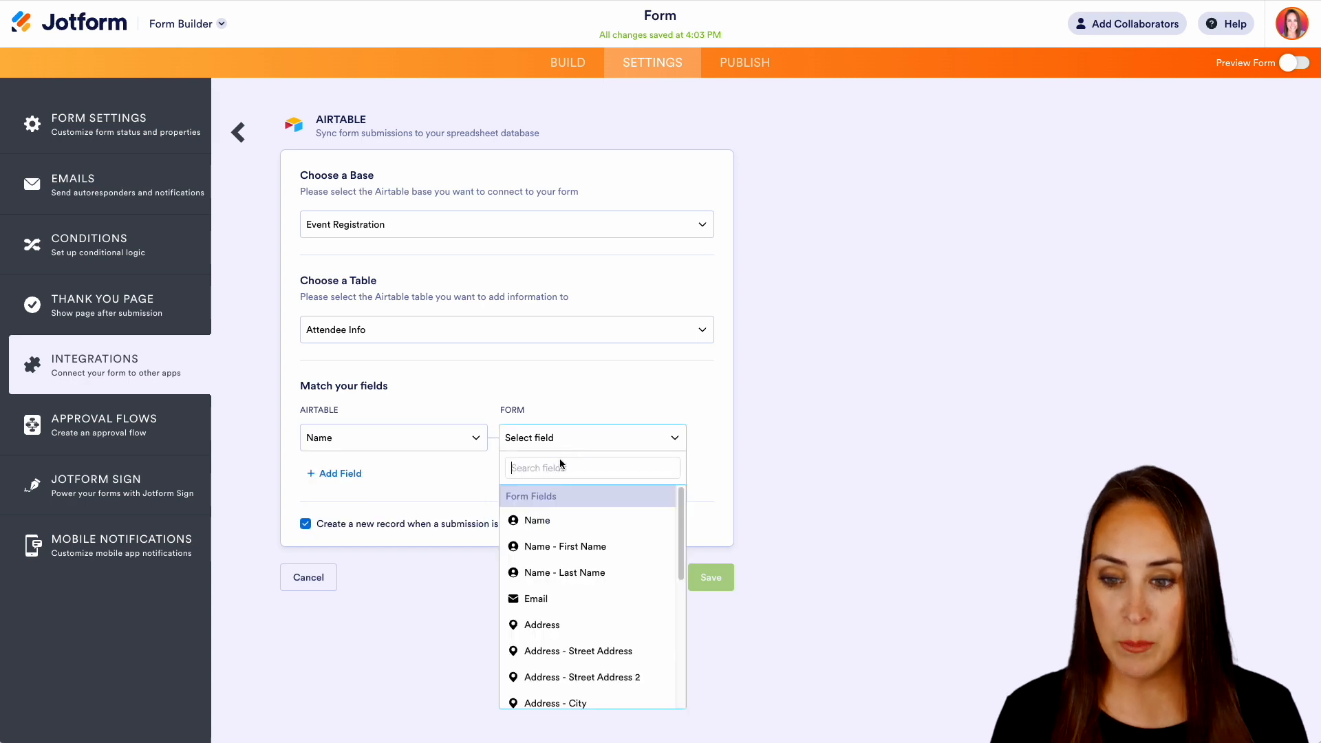
{"action": "left_click", "coordinate": [534, 521]}
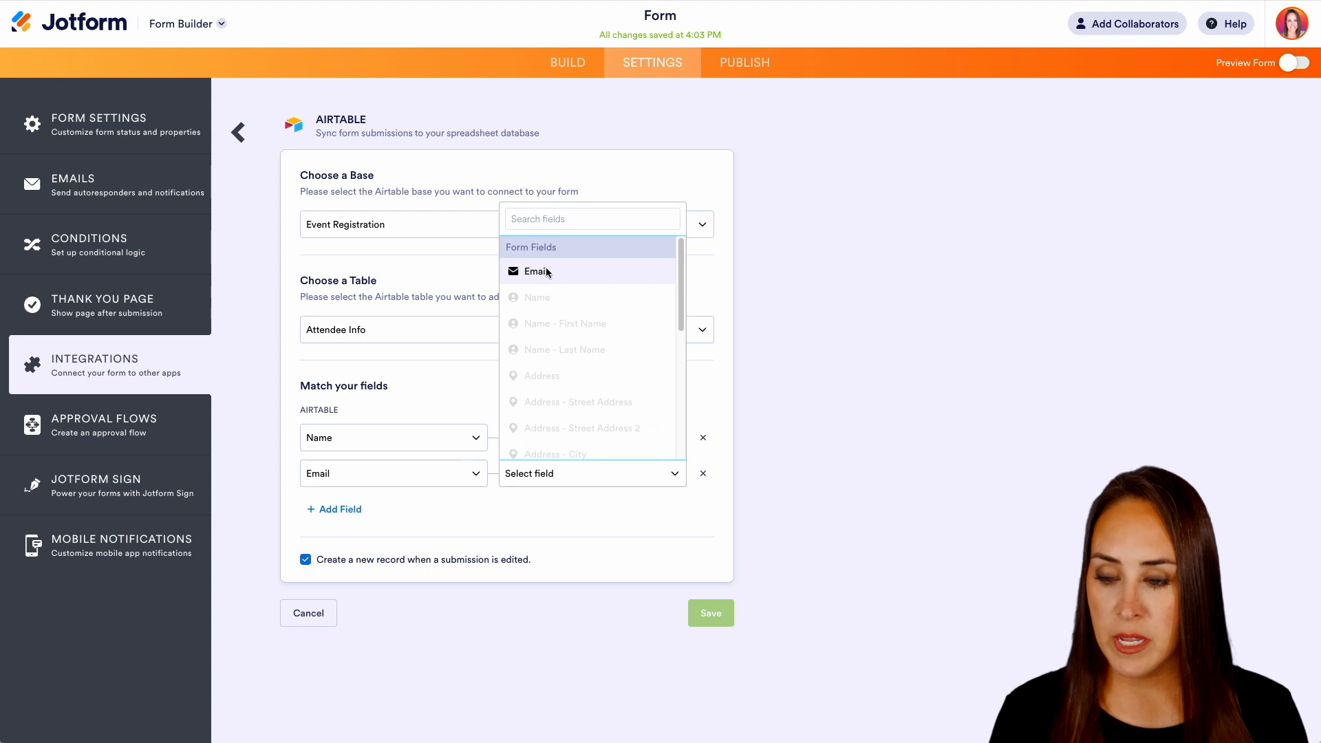
{"action": "left_click", "coordinate": [536, 271]}
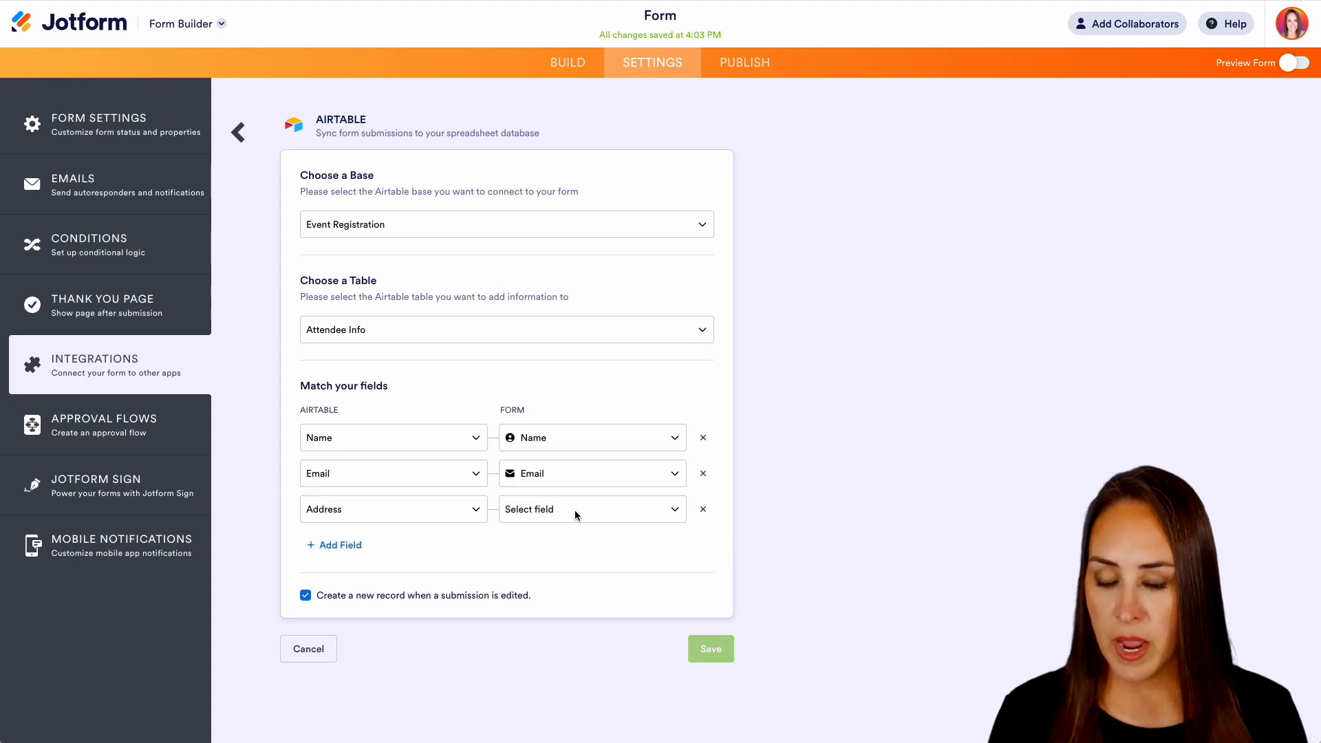
{"action": "left_click", "coordinate": [590, 509]}
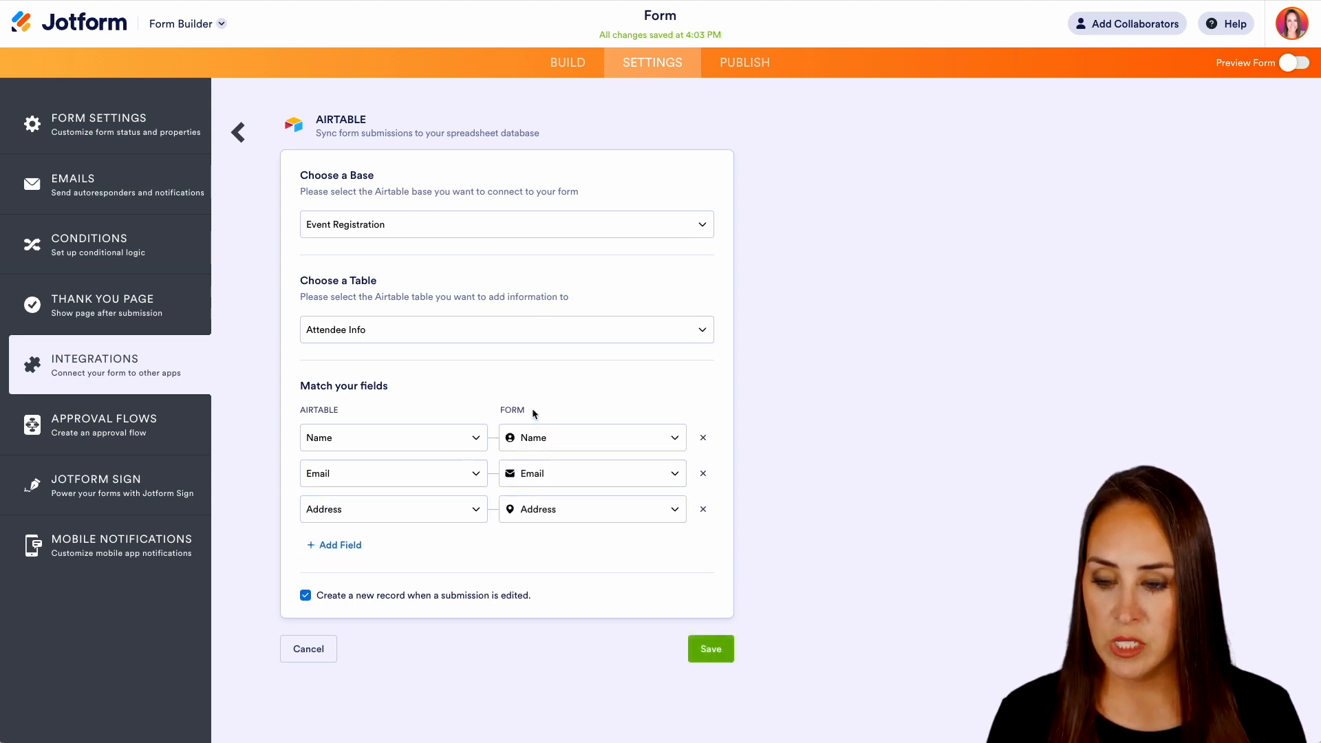
{"action": "left_click", "coordinate": [710, 648]}
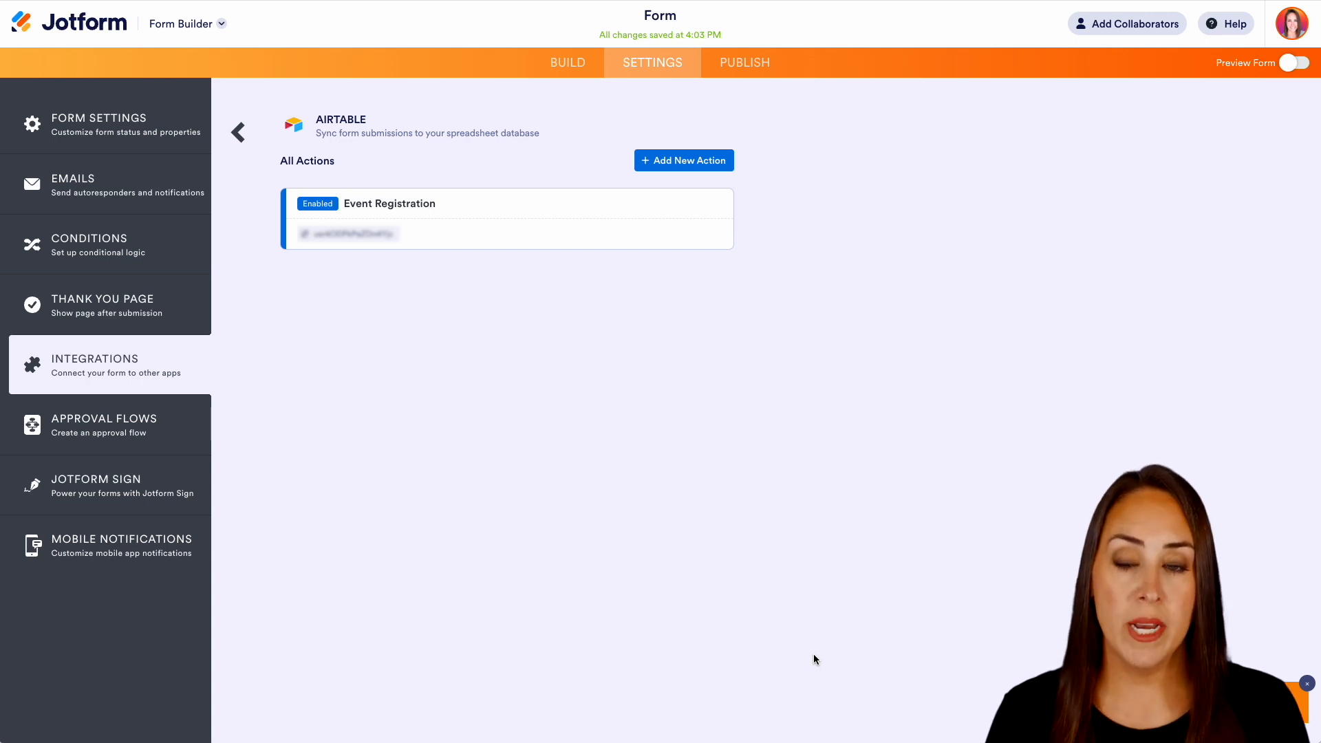
{"action": "mouse_move", "coordinate": [803, 474]}
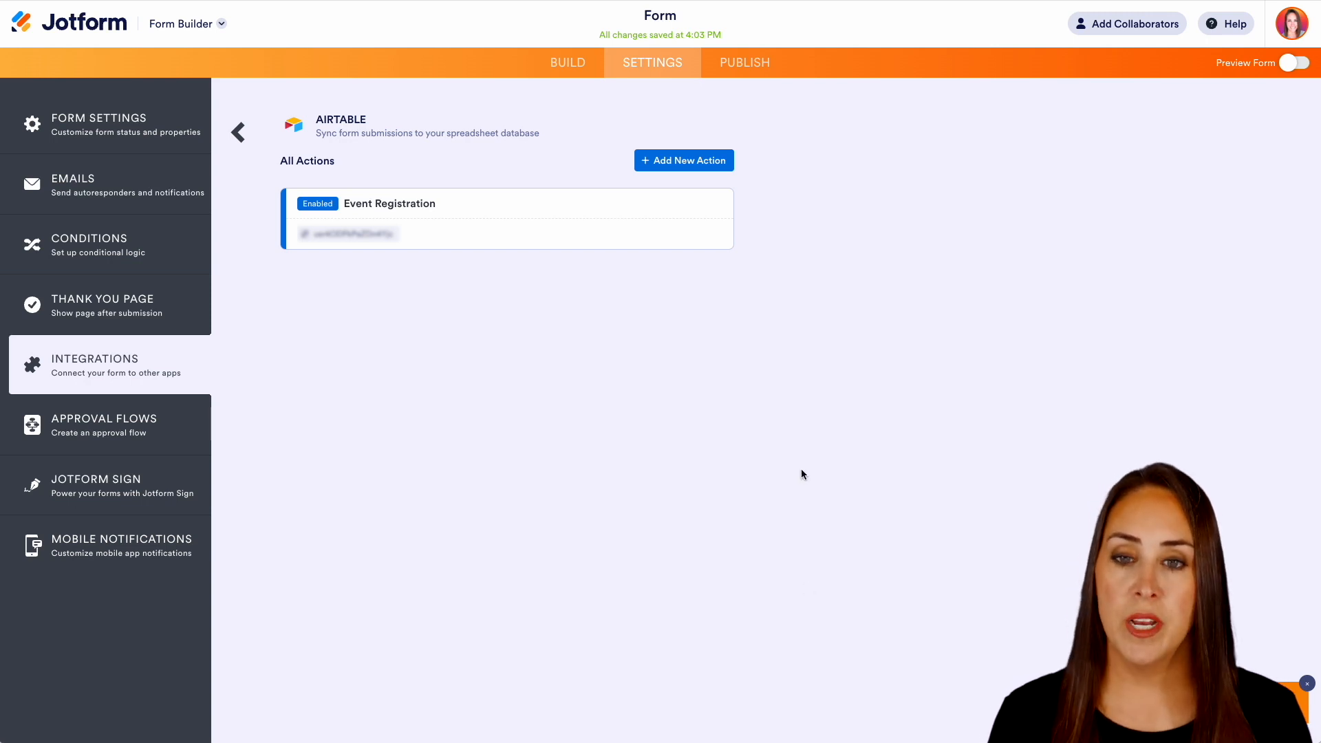
Step: Add a second action mapping Name, attendance, topics and Sandwich type to the Event Info table
{"action": "left_click", "coordinate": [683, 160]}
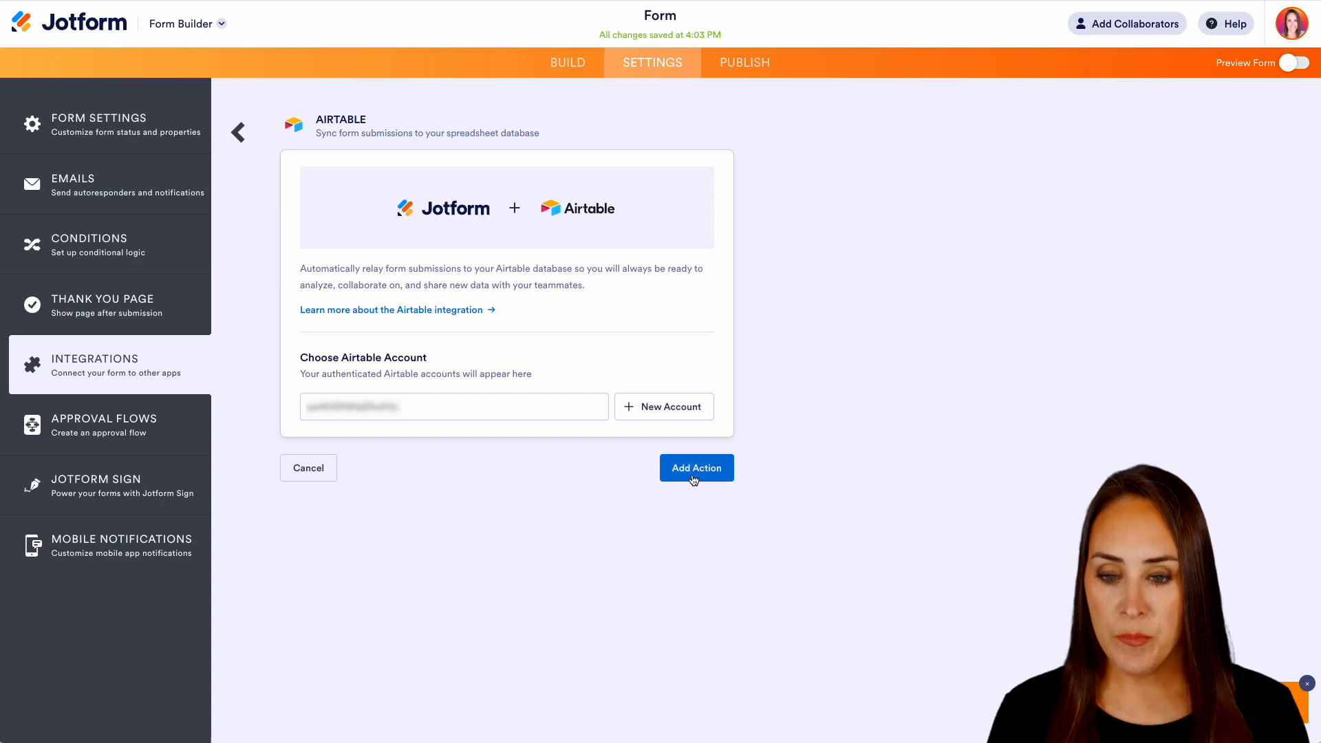
{"action": "left_click", "coordinate": [696, 468]}
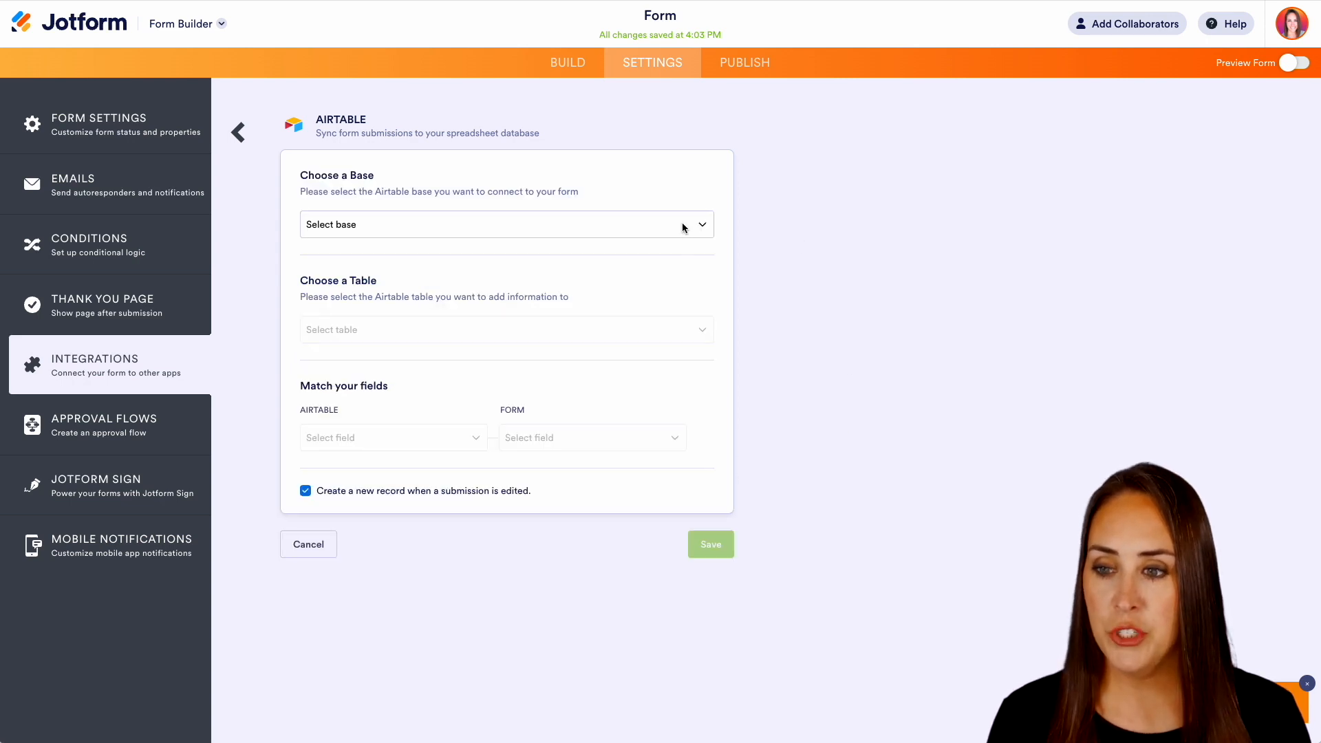
{"action": "left_click", "coordinate": [506, 330]}
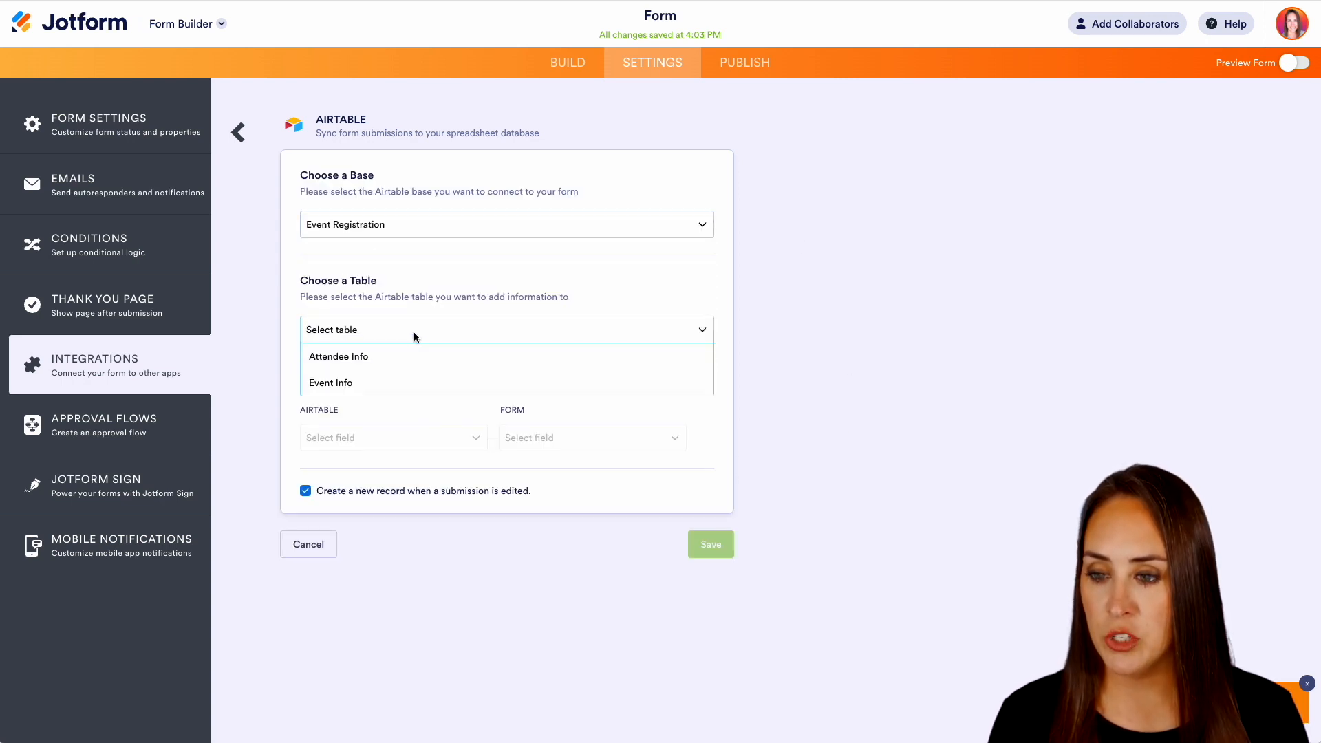
{"action": "left_click", "coordinate": [331, 382]}
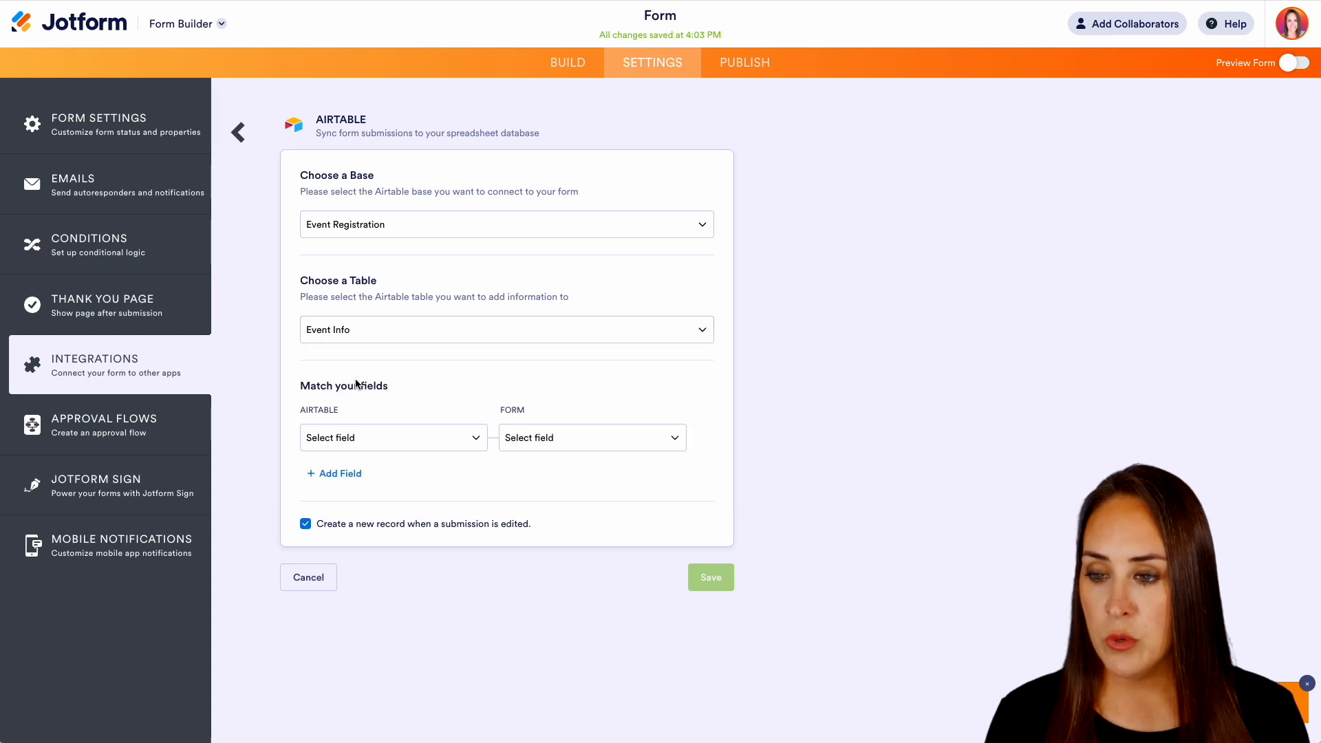
{"action": "mouse_move", "coordinate": [468, 446]}
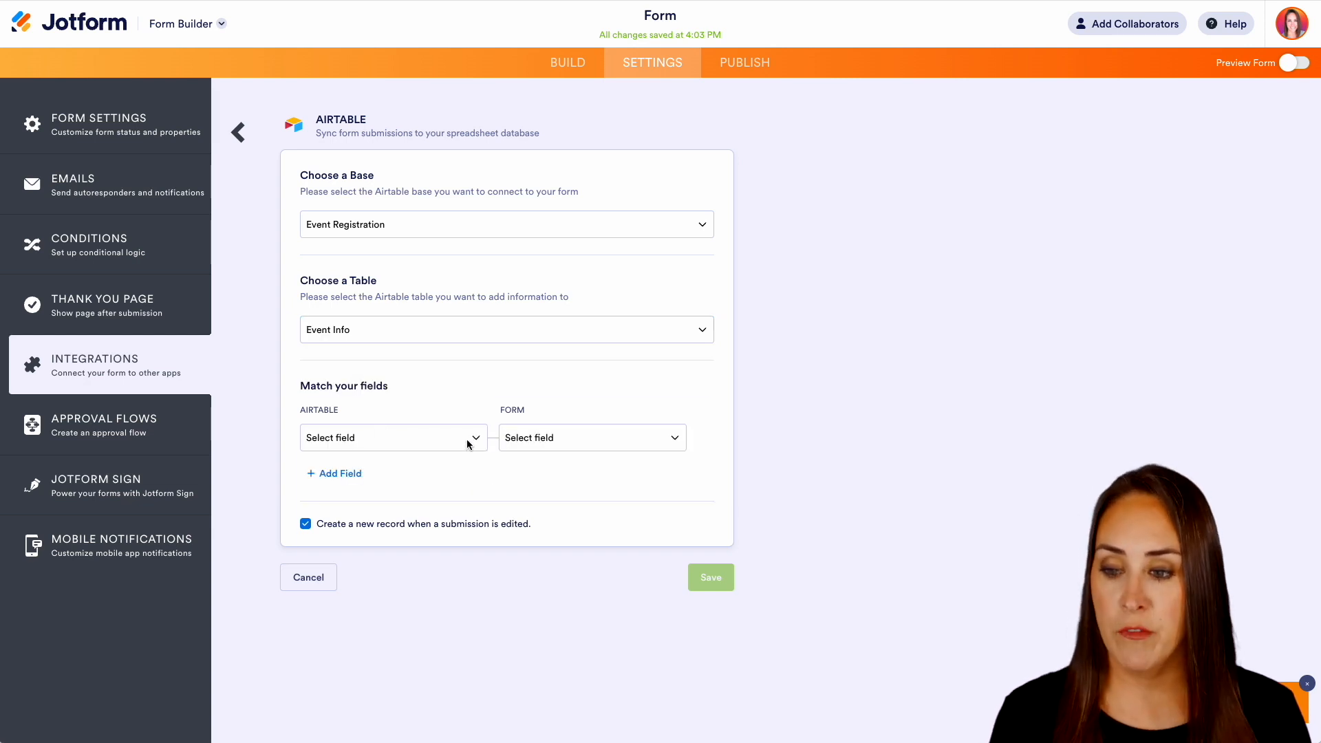
{"action": "left_click", "coordinate": [591, 438]}
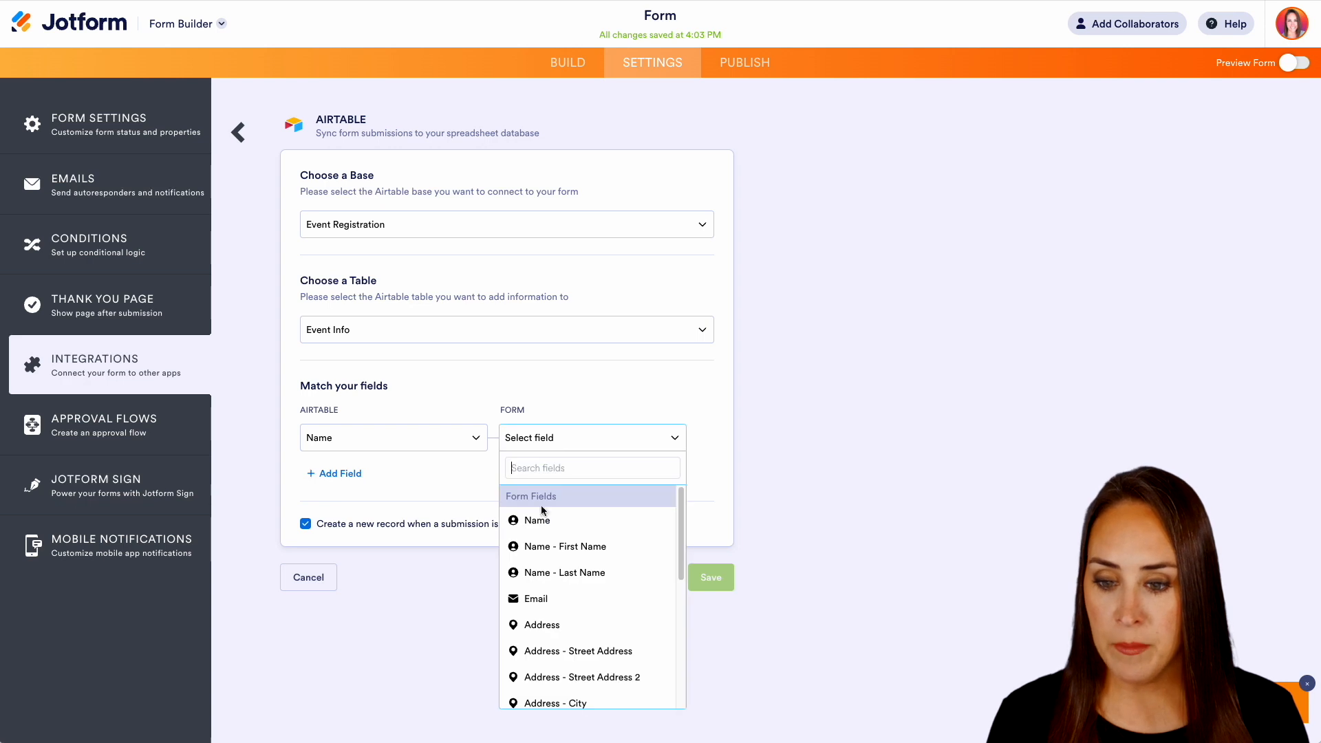
{"action": "left_click", "coordinate": [536, 520]}
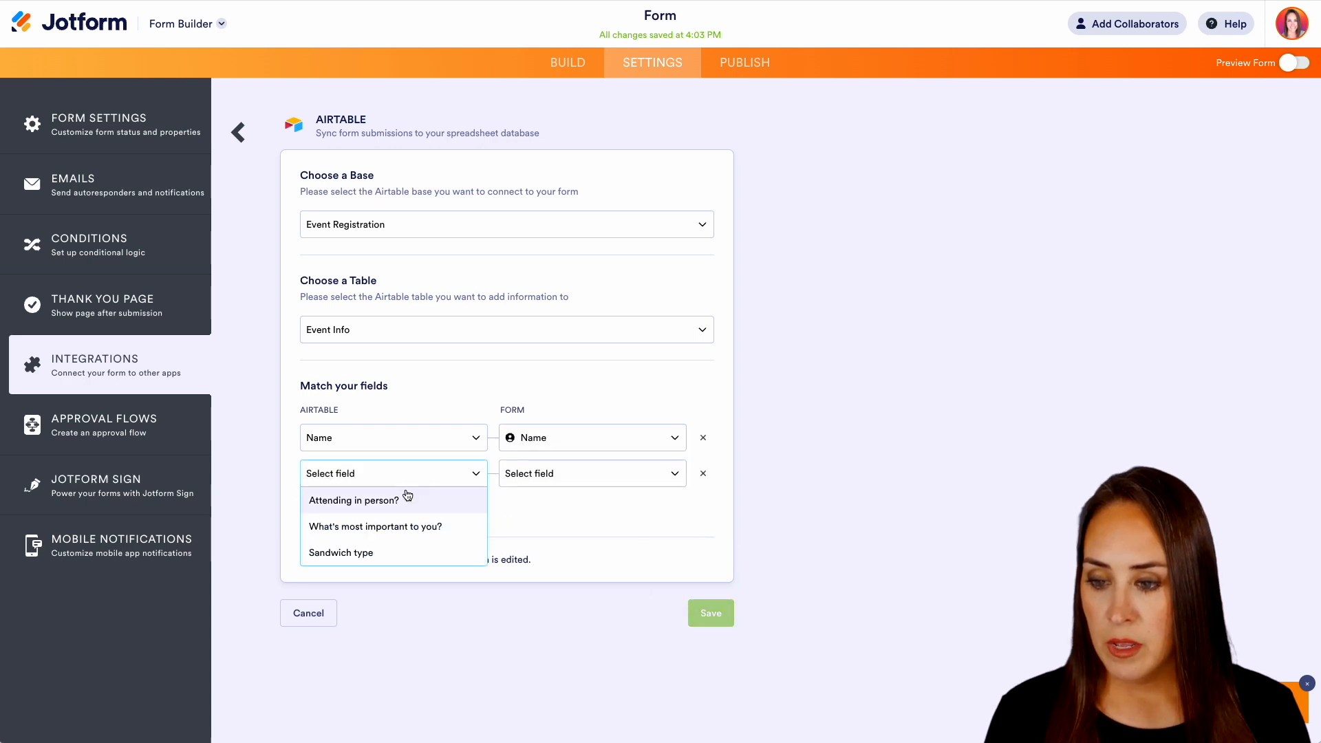
{"action": "left_click", "coordinate": [354, 500]}
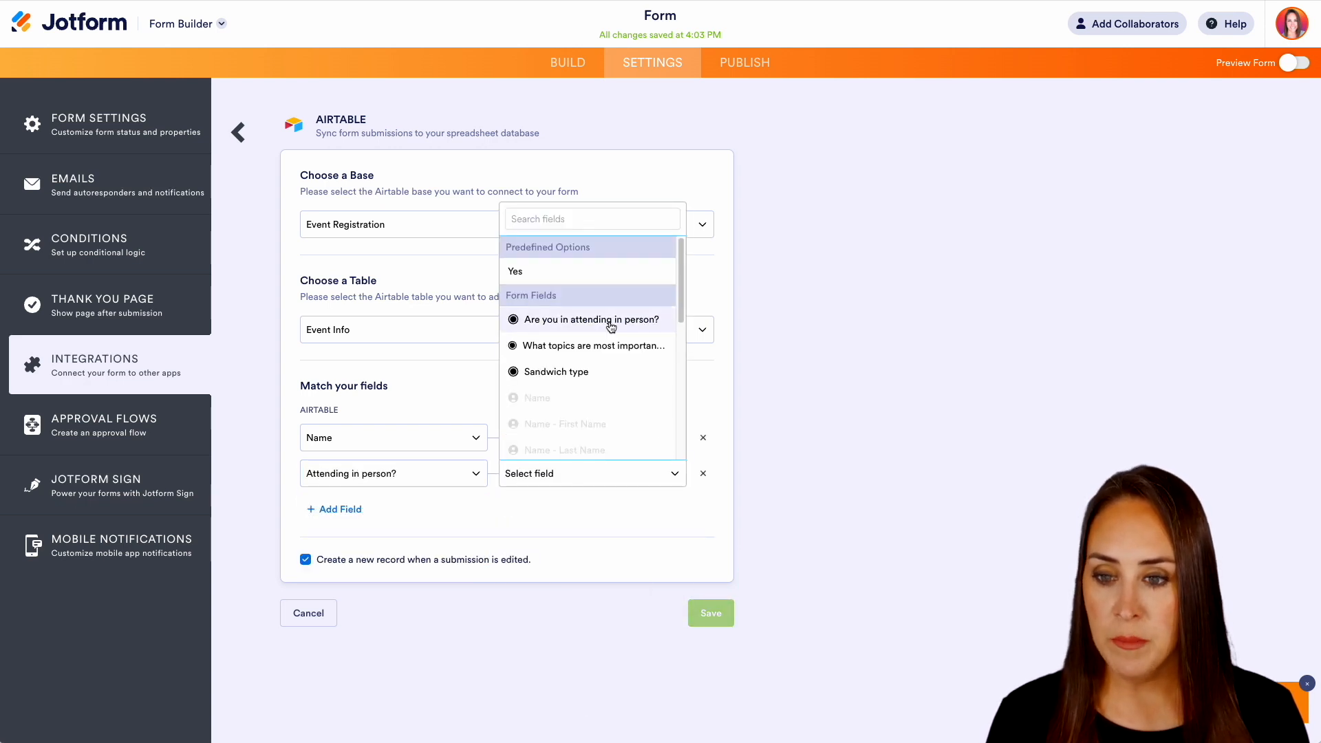
{"action": "left_click", "coordinate": [584, 320]}
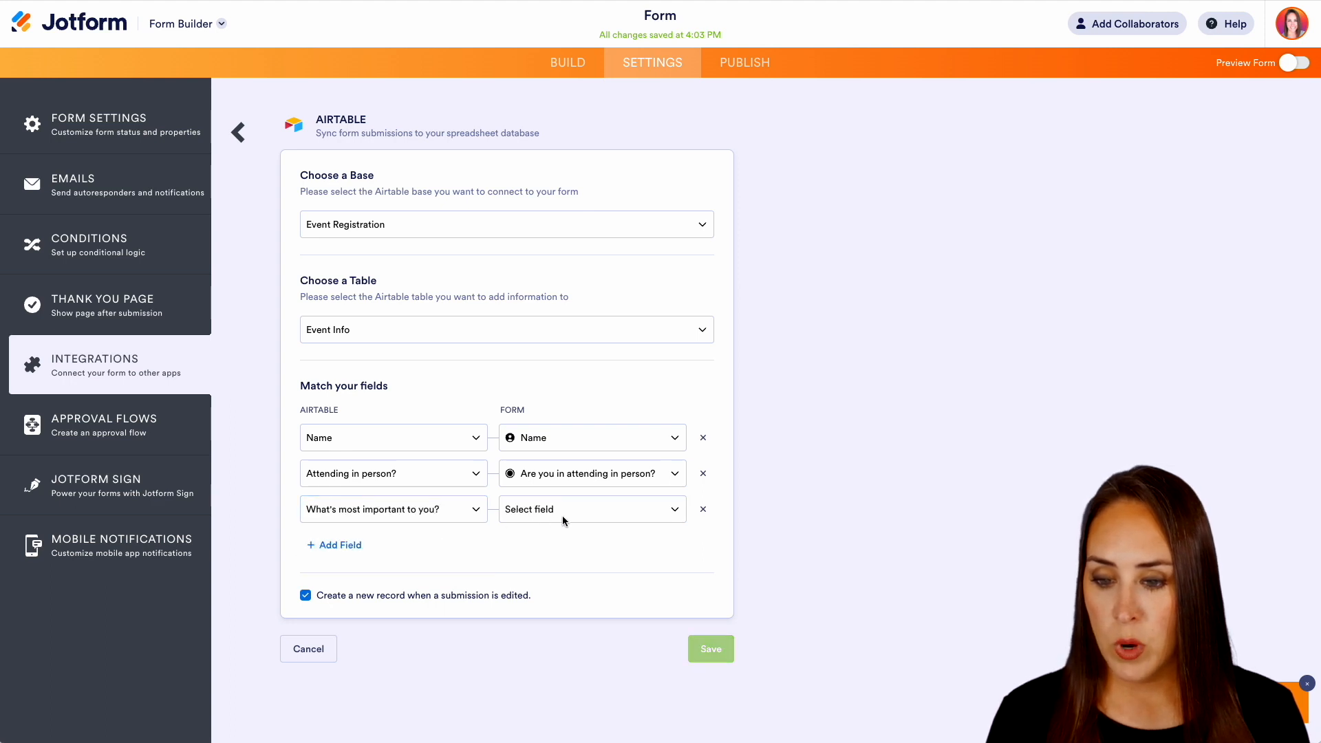
{"action": "left_click", "coordinate": [592, 509]}
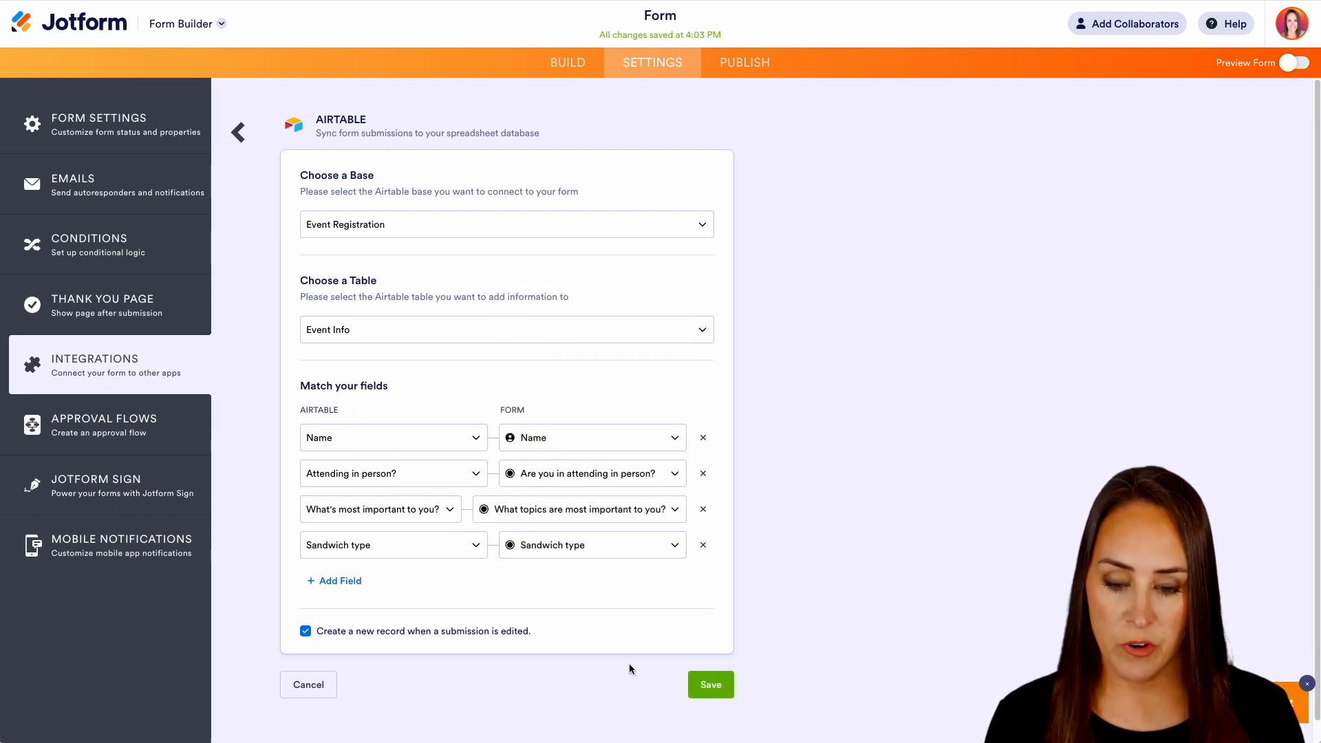
{"action": "left_click", "coordinate": [710, 684]}
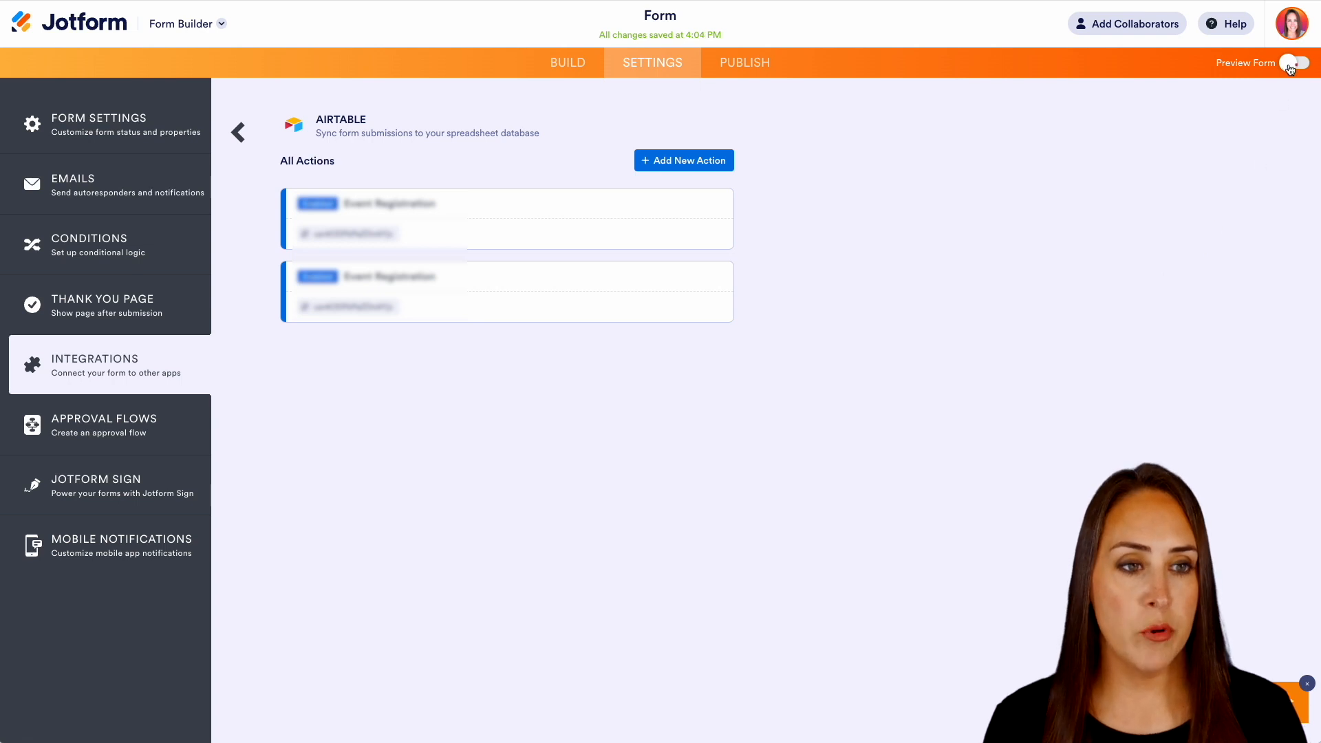
Step: Preview the form filled with Yes, Personal development and Turkey, and submit it
{"action": "left_click", "coordinate": [1296, 62]}
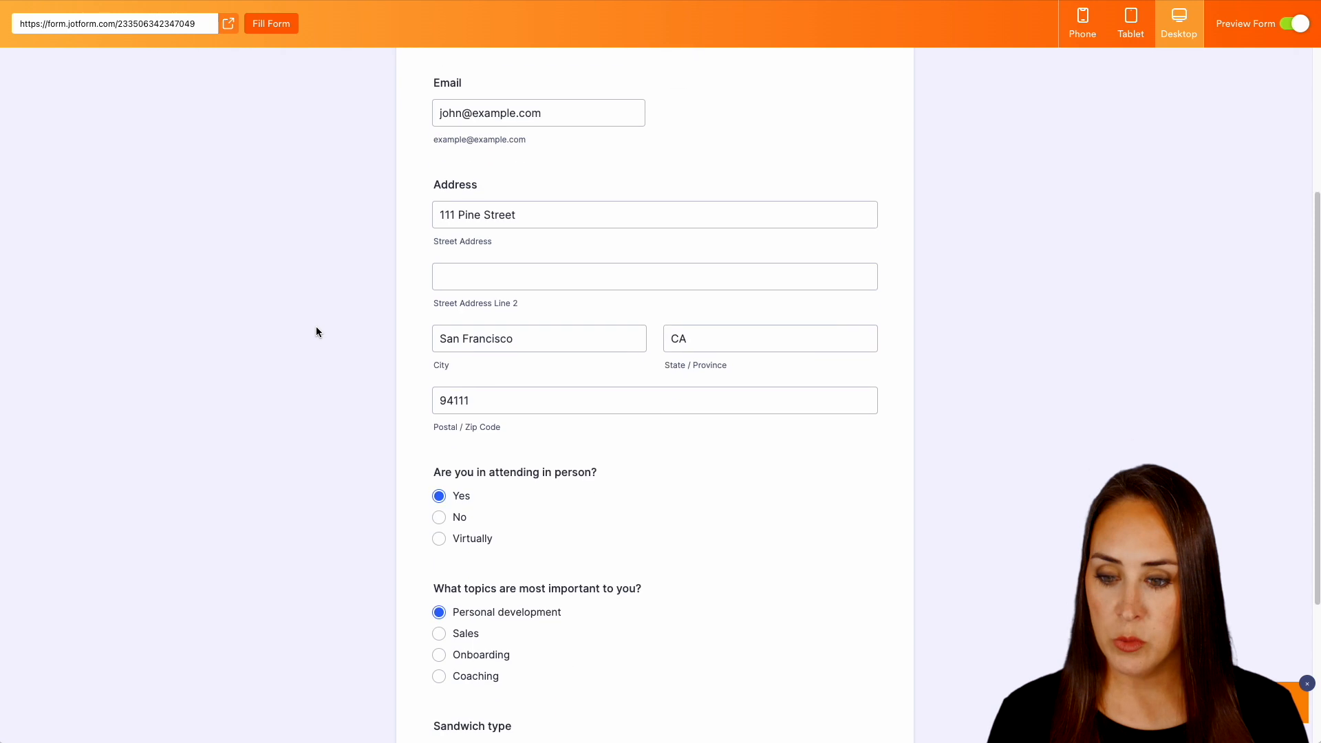
{"action": "scroll", "scroll_direction": "down", "scroll_amount": 3}
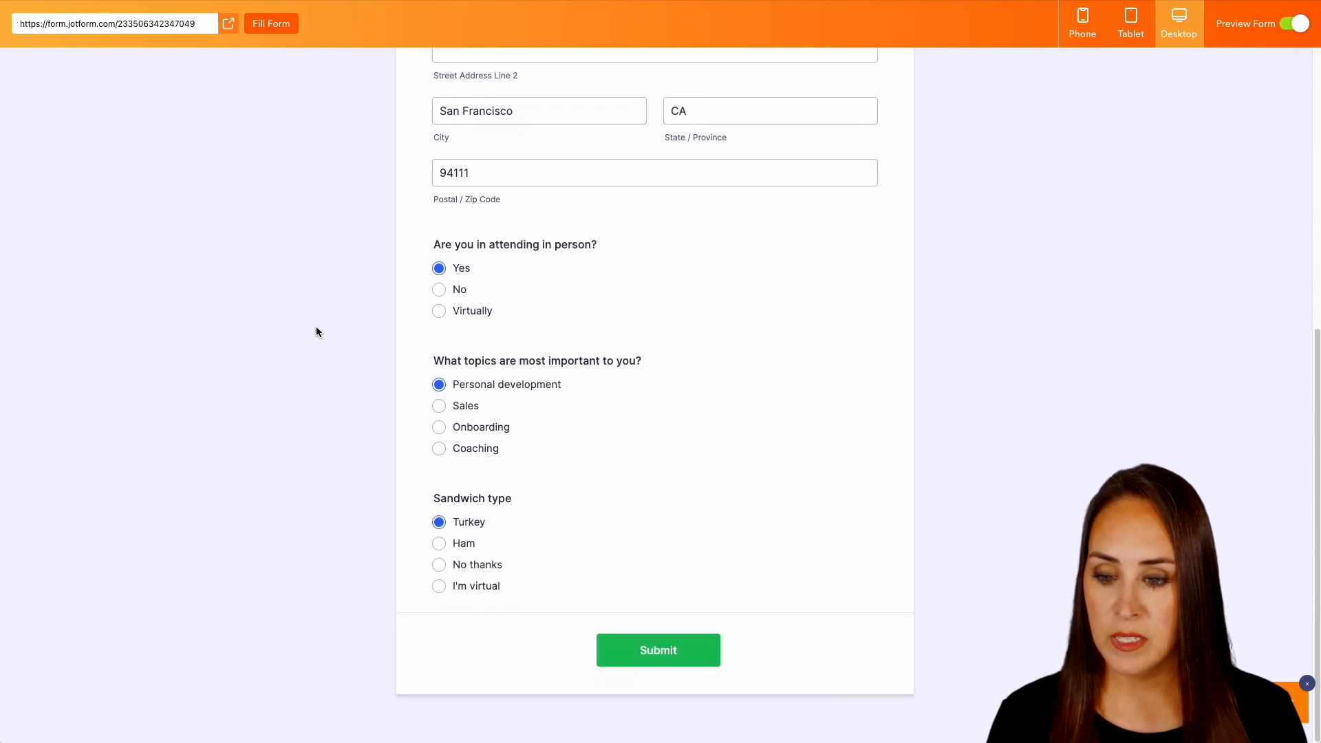
{"action": "left_click", "coordinate": [658, 649]}
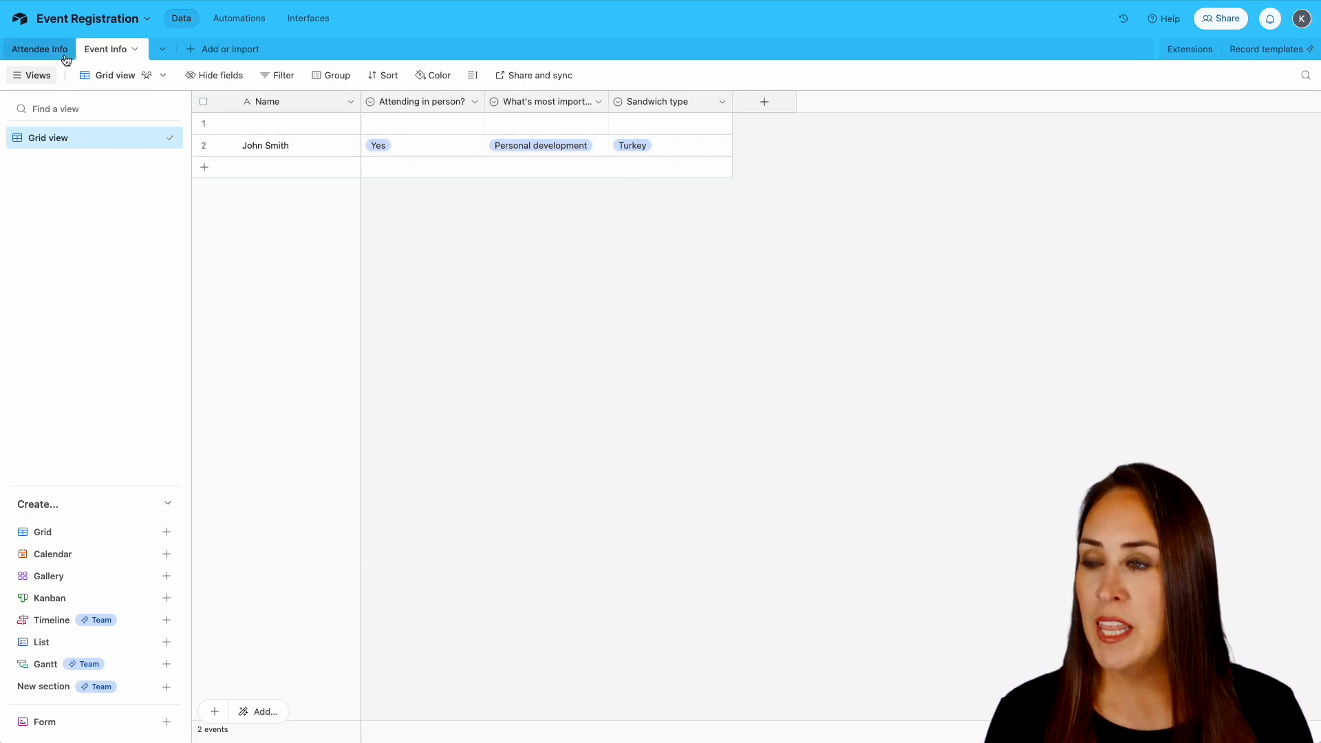
Step: Check Attendee Info for the new John Smith record with the Pine Street address
{"action": "left_click", "coordinate": [39, 49]}
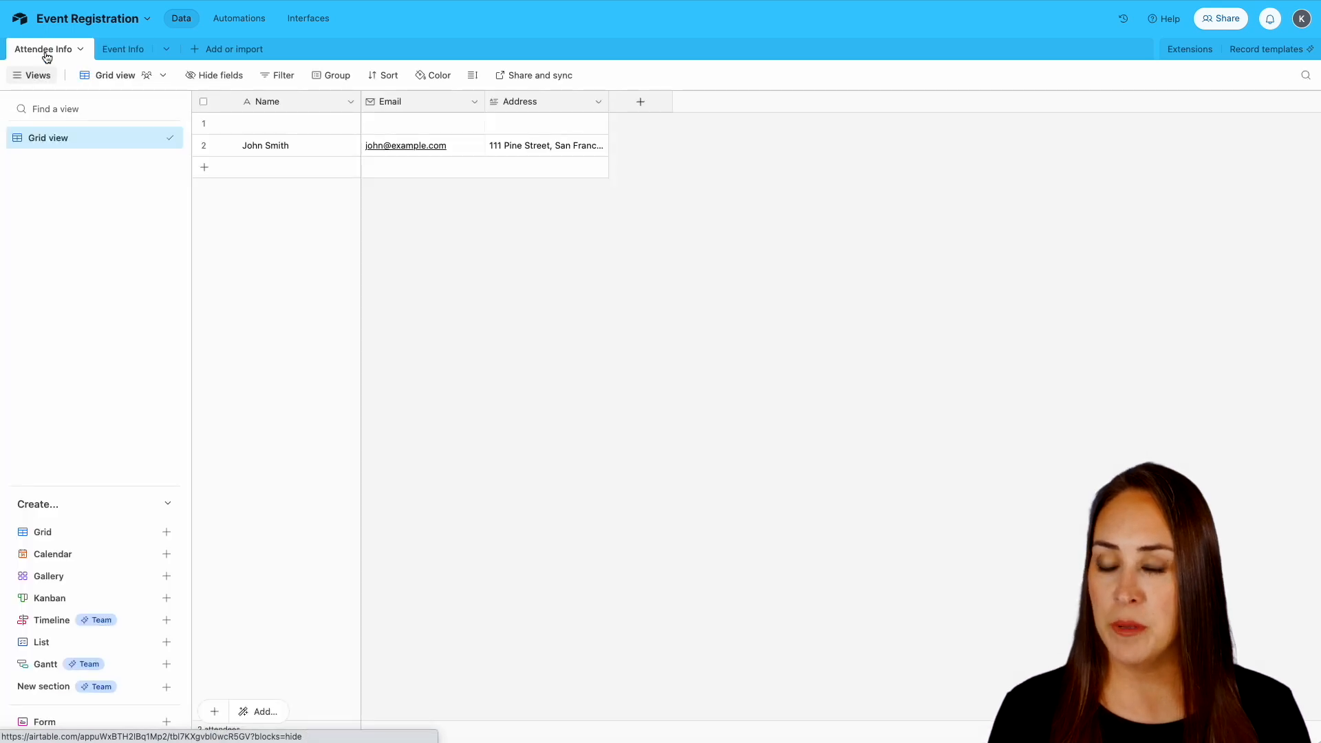